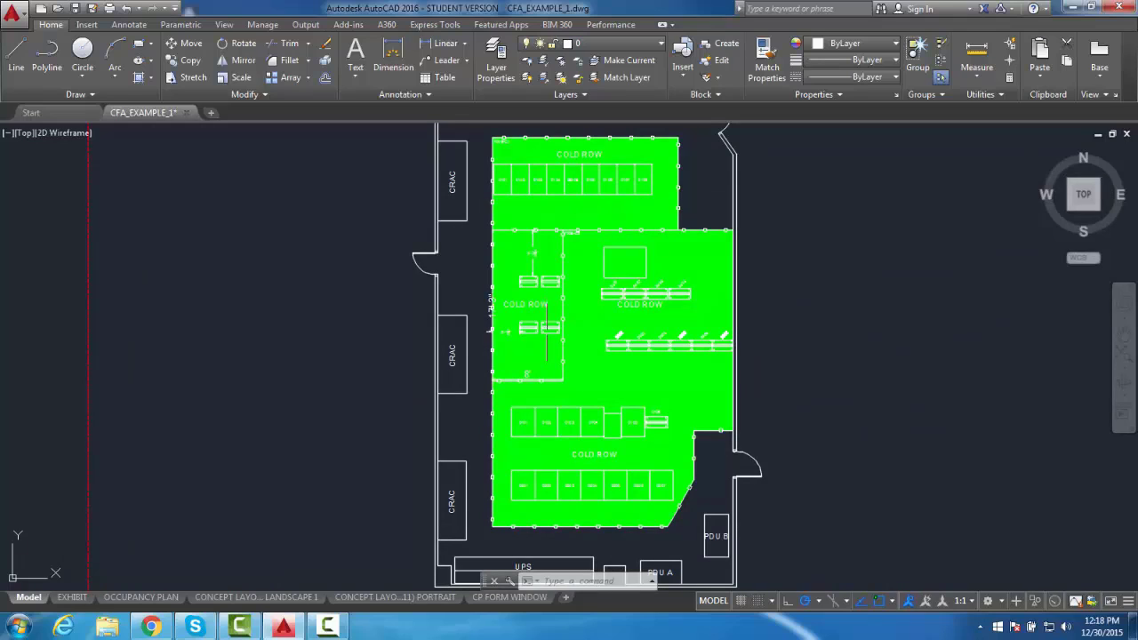
Step: Show the Add-ins ribbon tools to reach the CoolSim for AutoCAD plugin
scroll(down, 3)
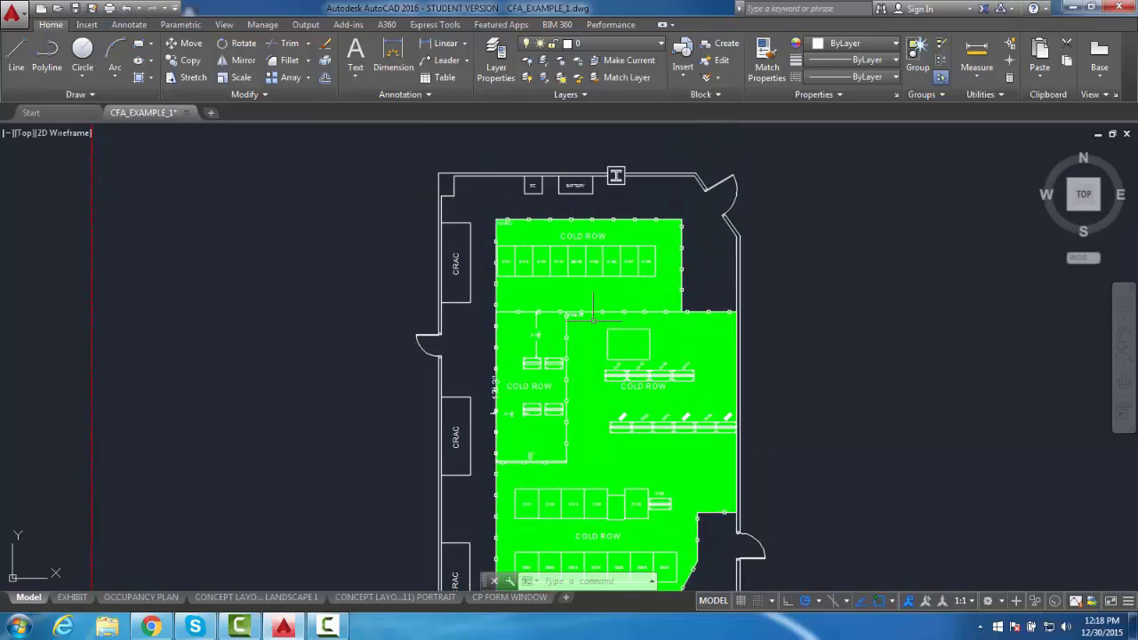
mouse_move(139, 133)
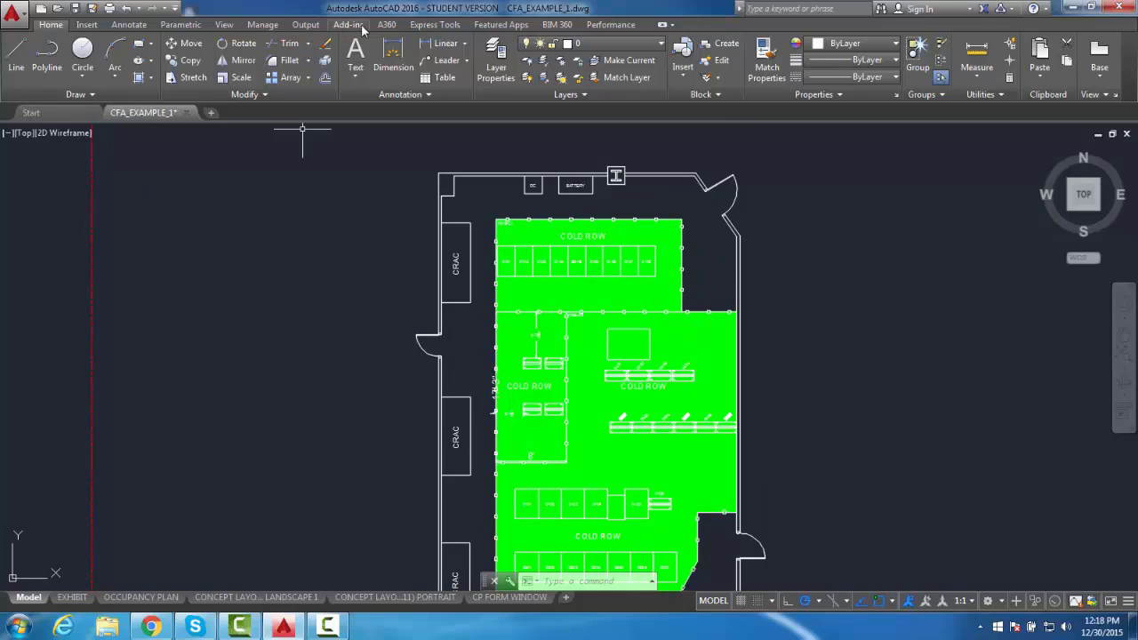
click(348, 25)
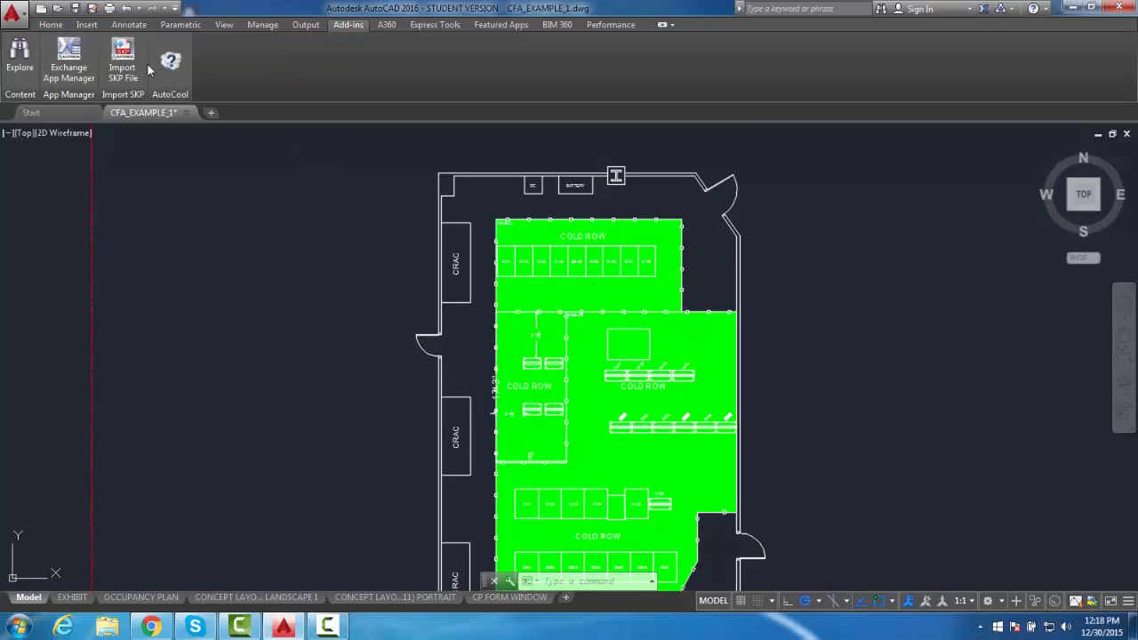
mouse_move(171, 60)
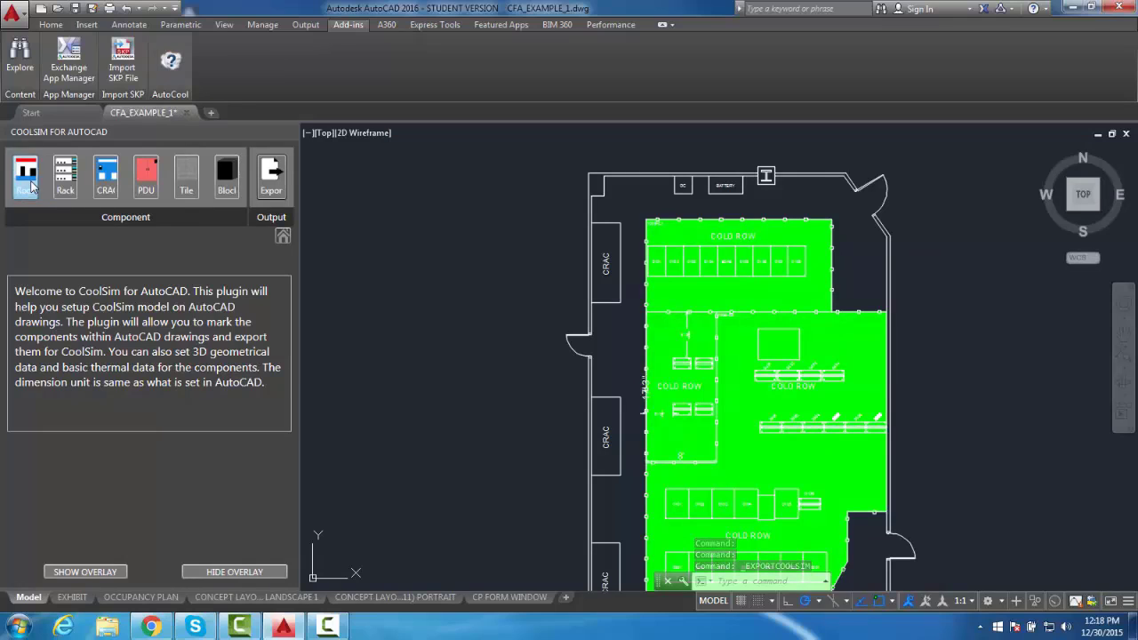
Step: Define the room at 120-inch height, 16-inch supply plenum, 0 return plenum by diagonal corners, then hide its overlay
click(25, 176)
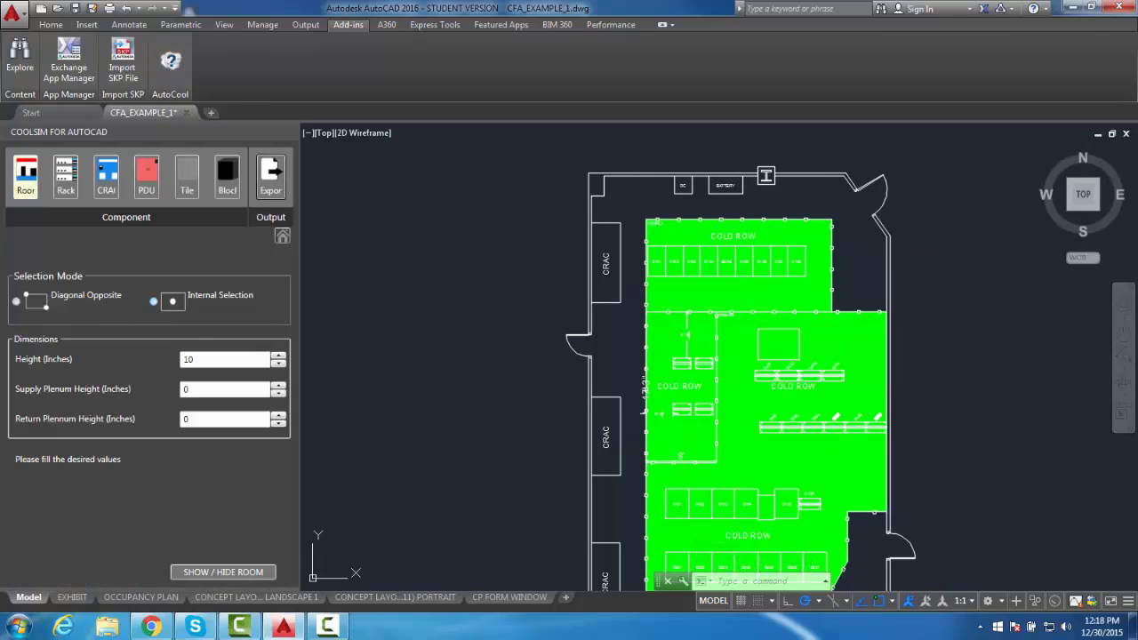
scroll(down, 3)
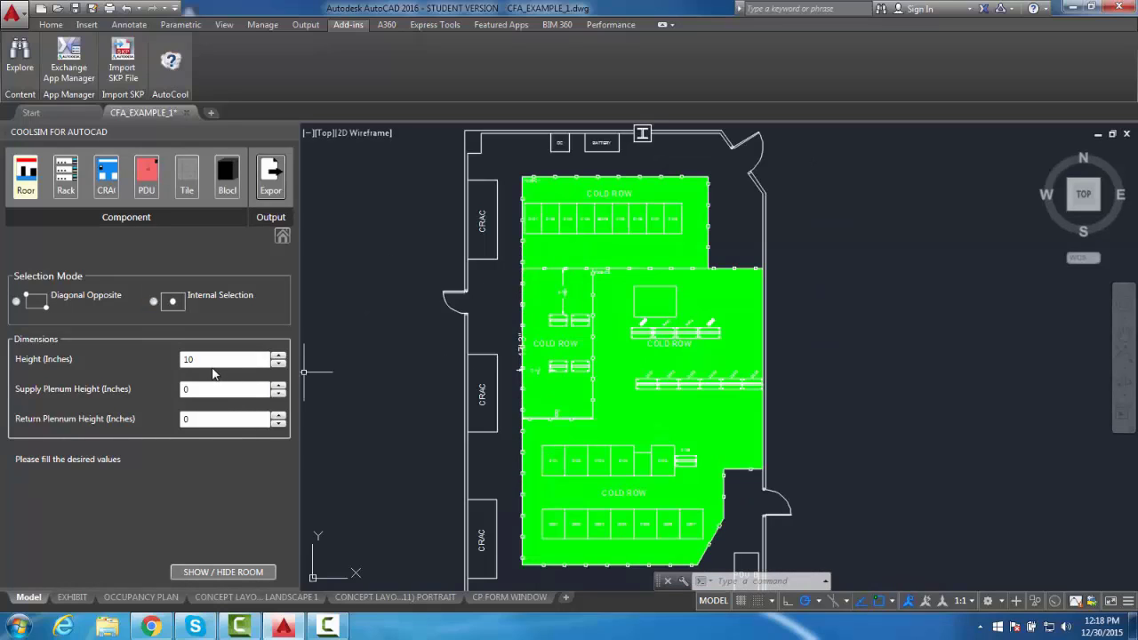
triple_click(222, 359)
text(120)
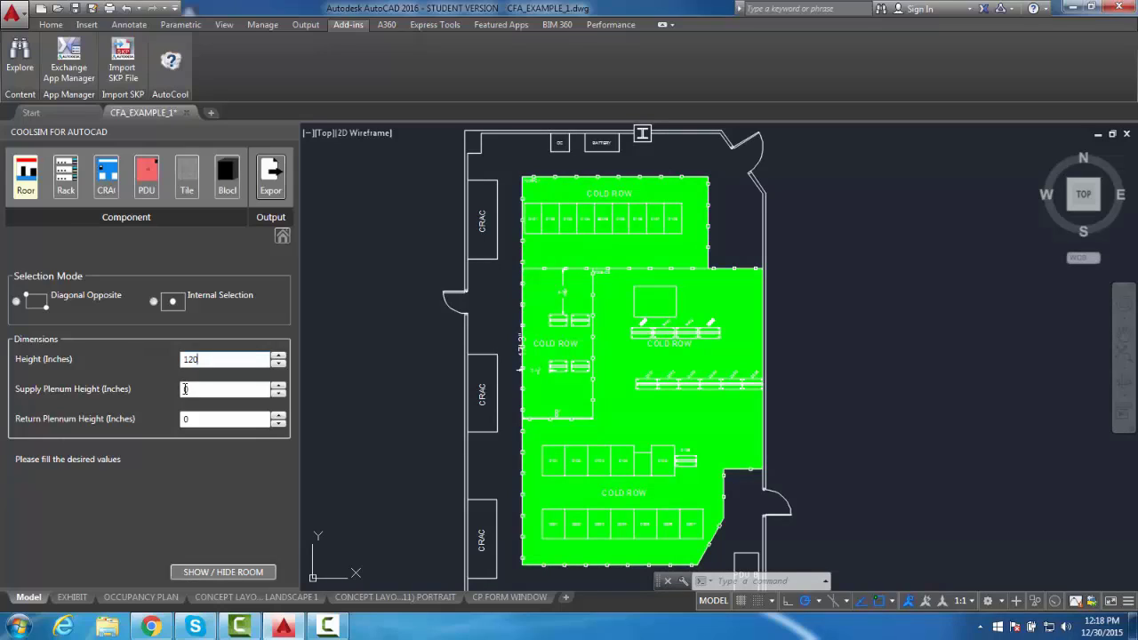
text(16)
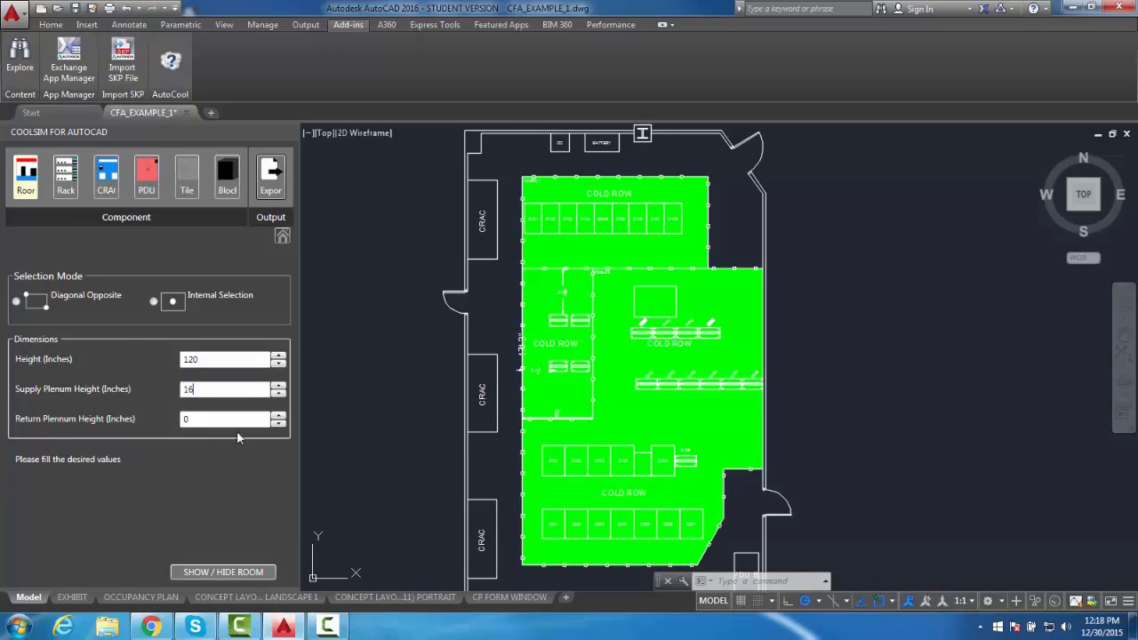
click(16, 302)
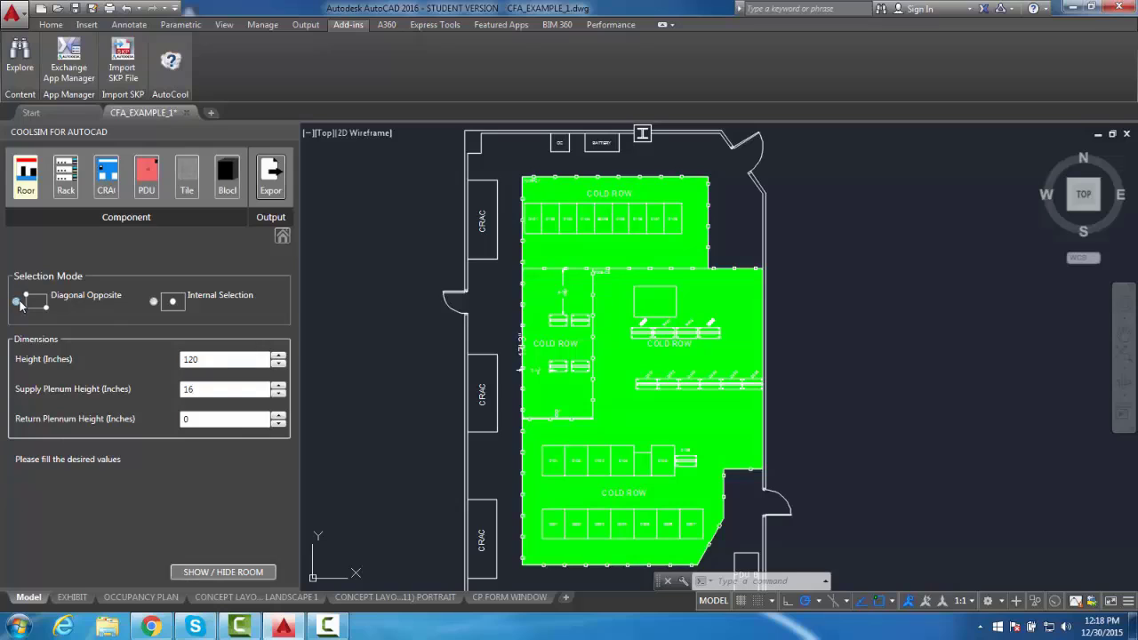
click(16, 302)
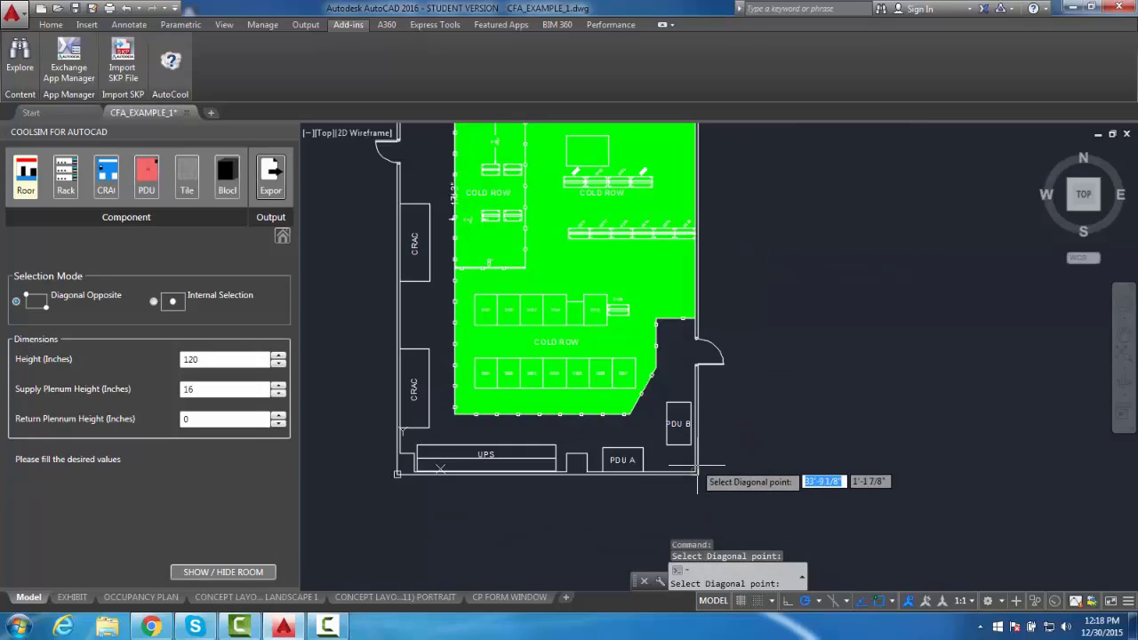
mouse_move(694, 471)
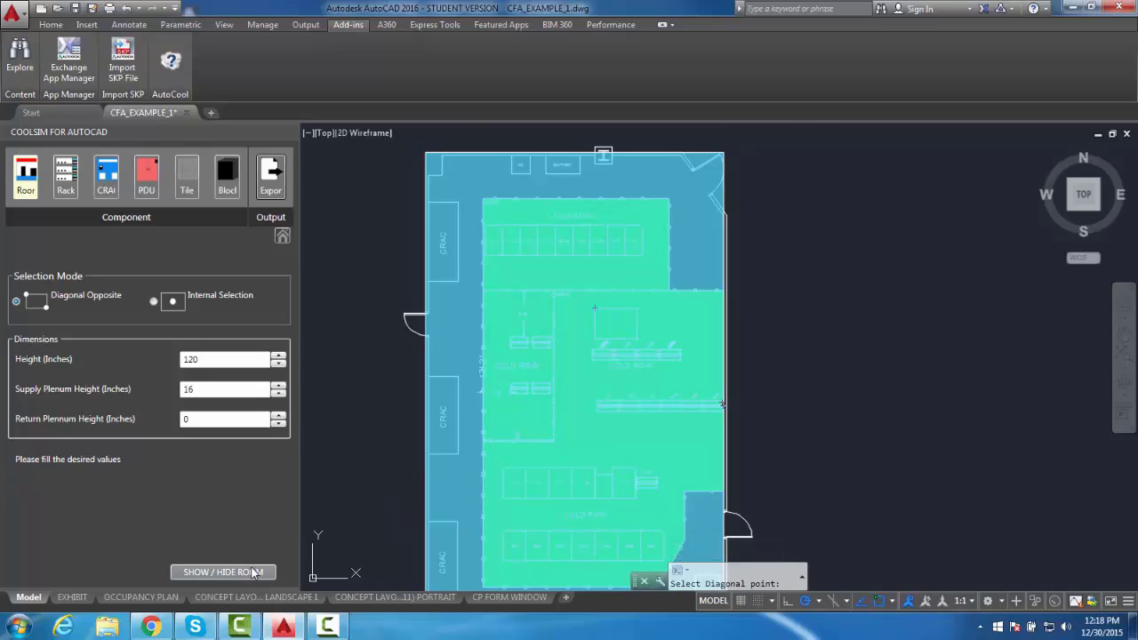
click(224, 572)
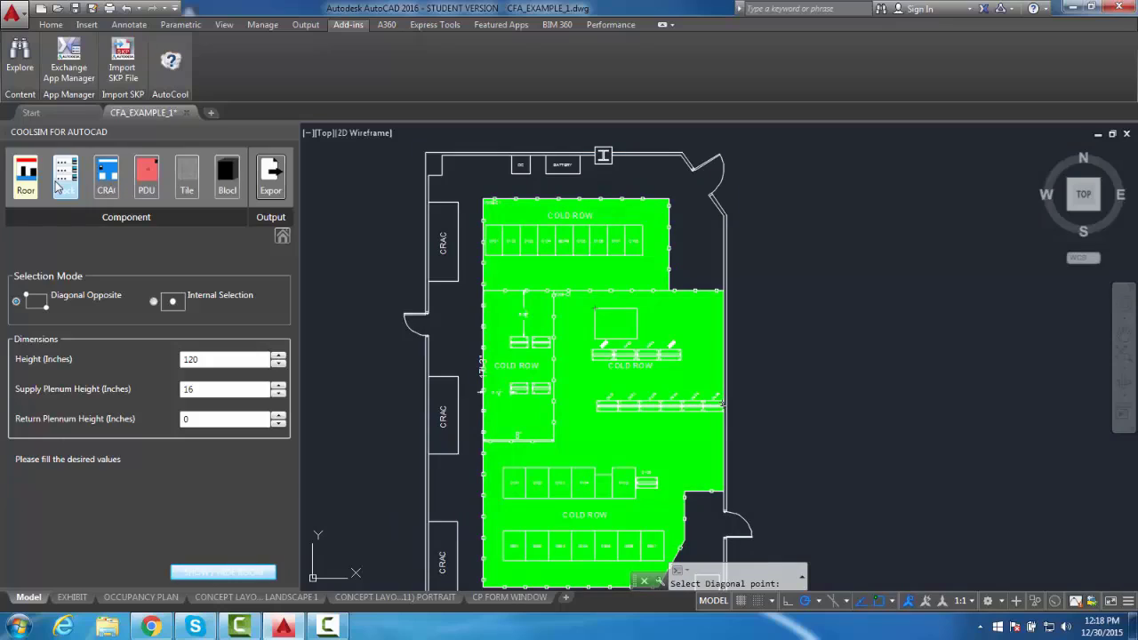
Step: Set rack defaults to 84-inch height, 4000 W, Negative_Y airflow with internal-point selection
click(64, 176)
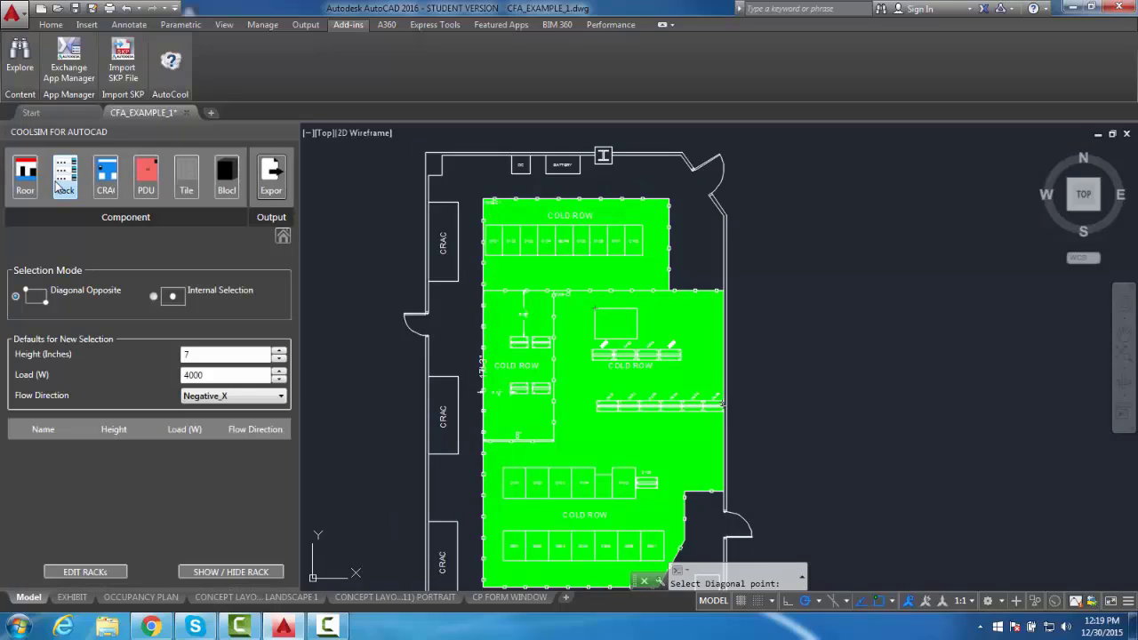
triple_click(228, 354)
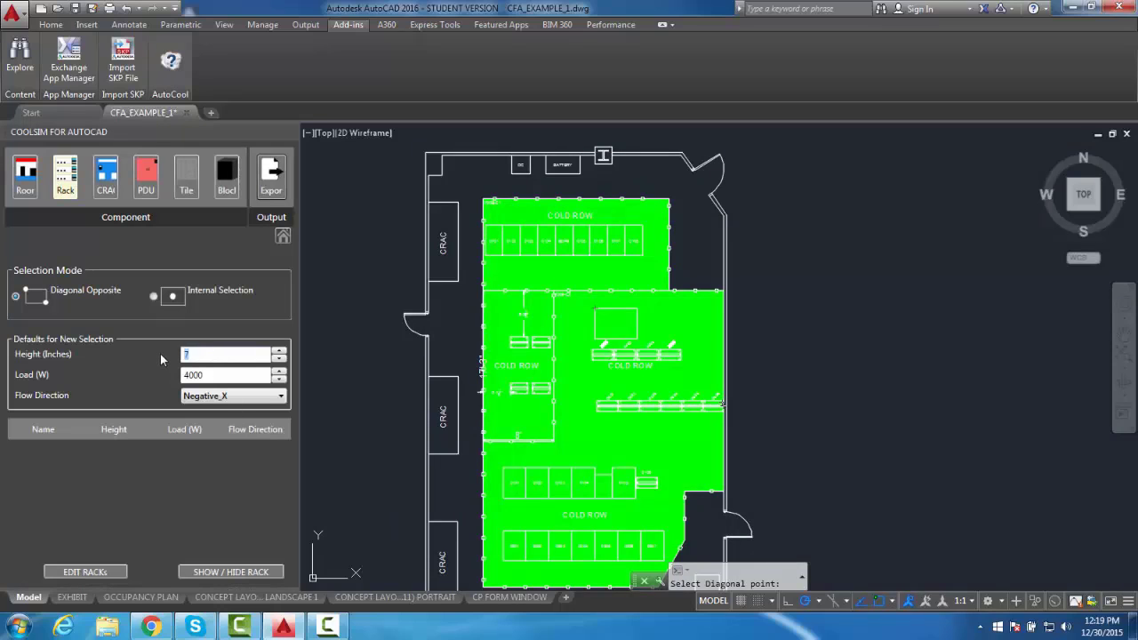
mouse_move(149, 356)
text(84)
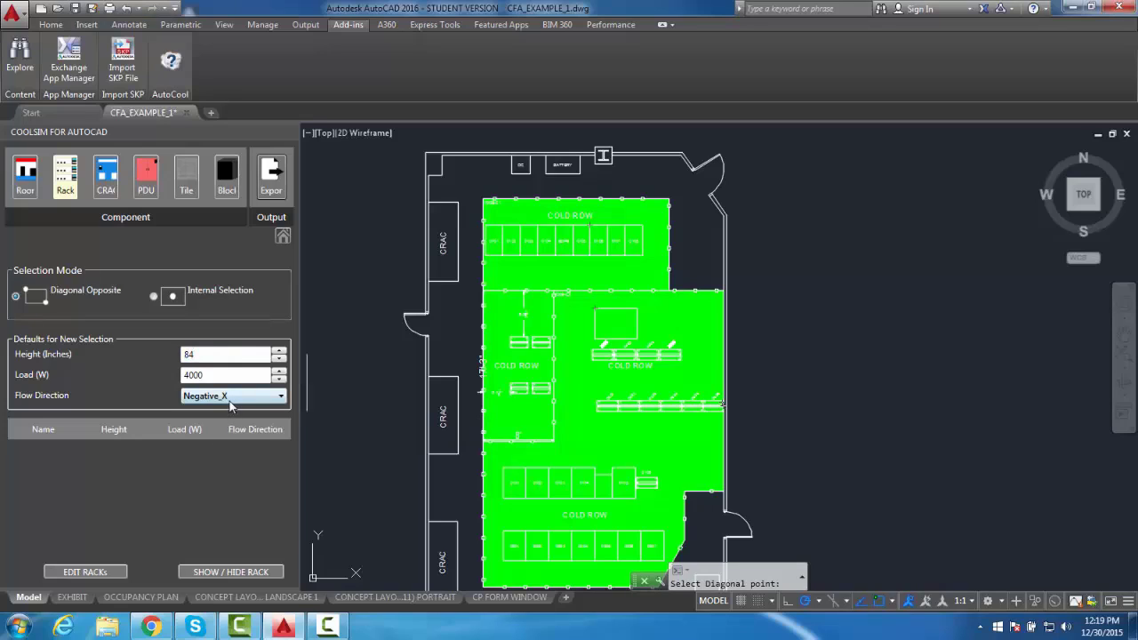
click(279, 395)
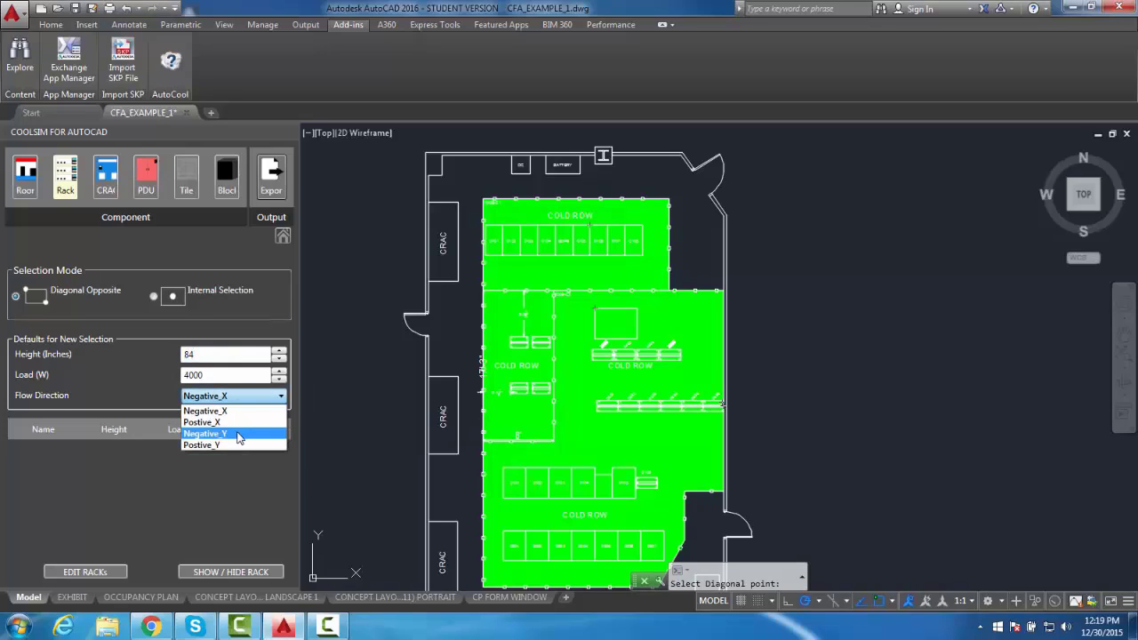
click(206, 434)
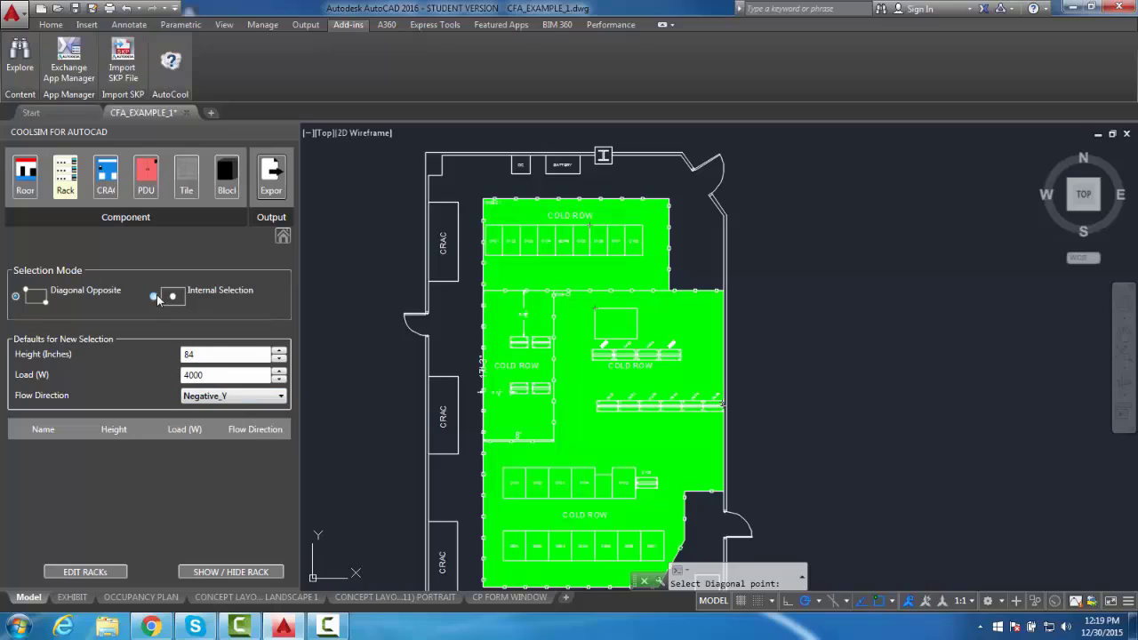
click(153, 295)
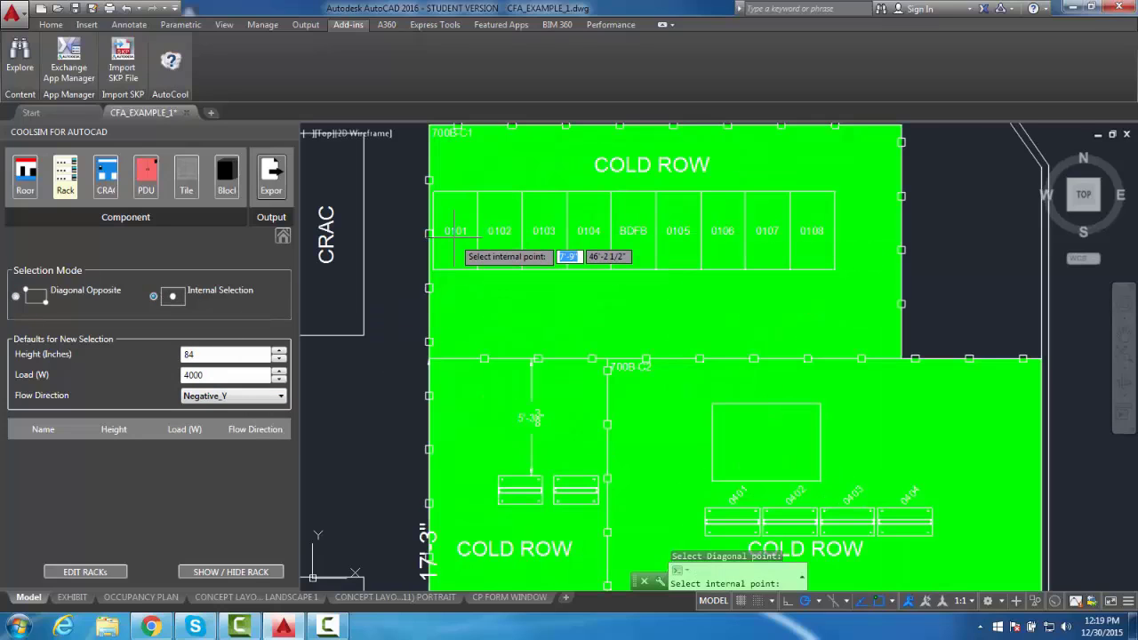
Step: Mark the racks along the top cold row and list them in the rack row table
click(456, 231)
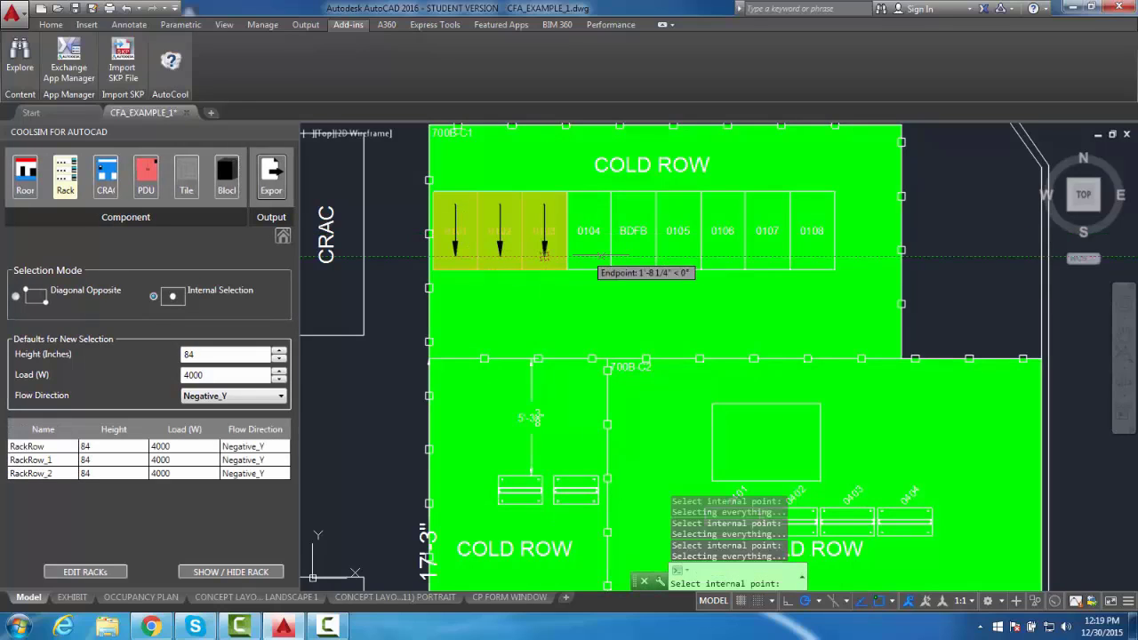
click(589, 231)
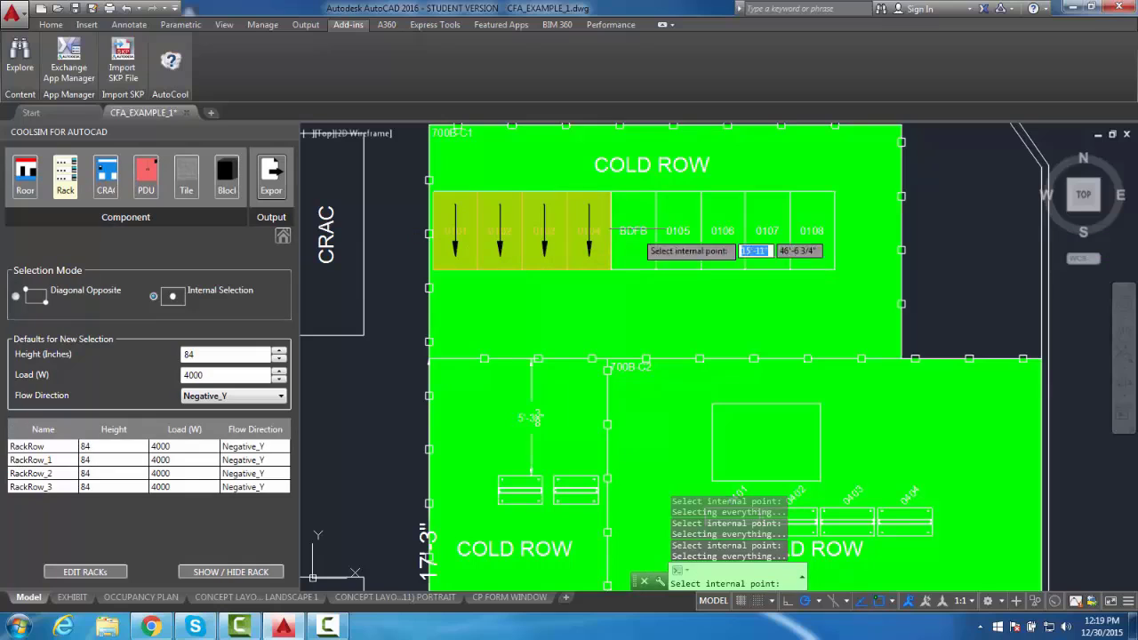
click(679, 210)
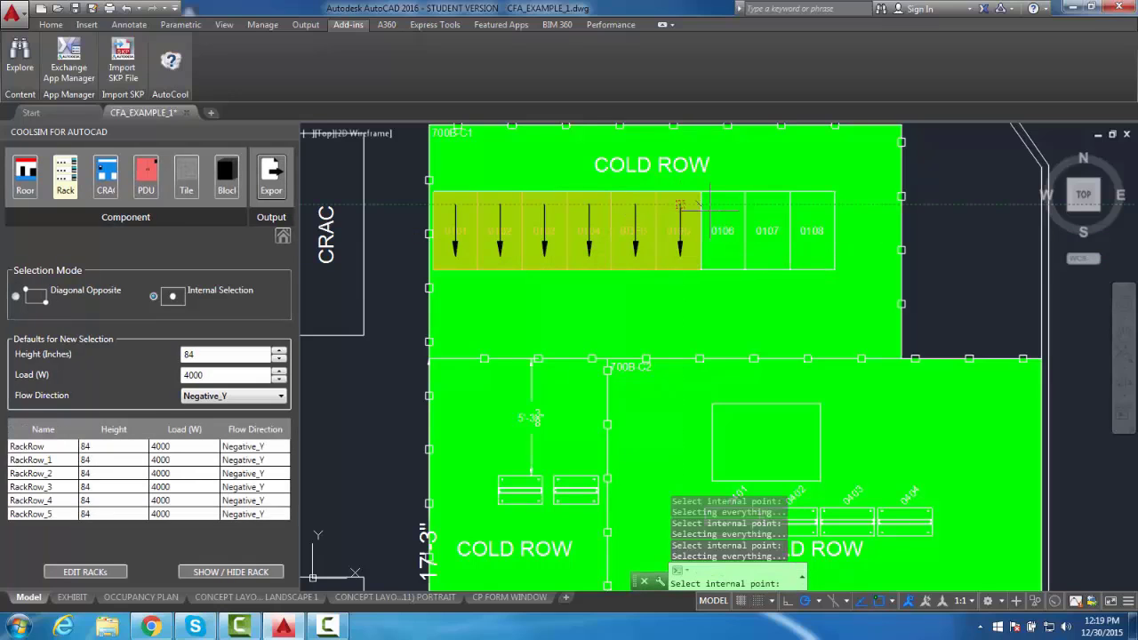
click(720, 229)
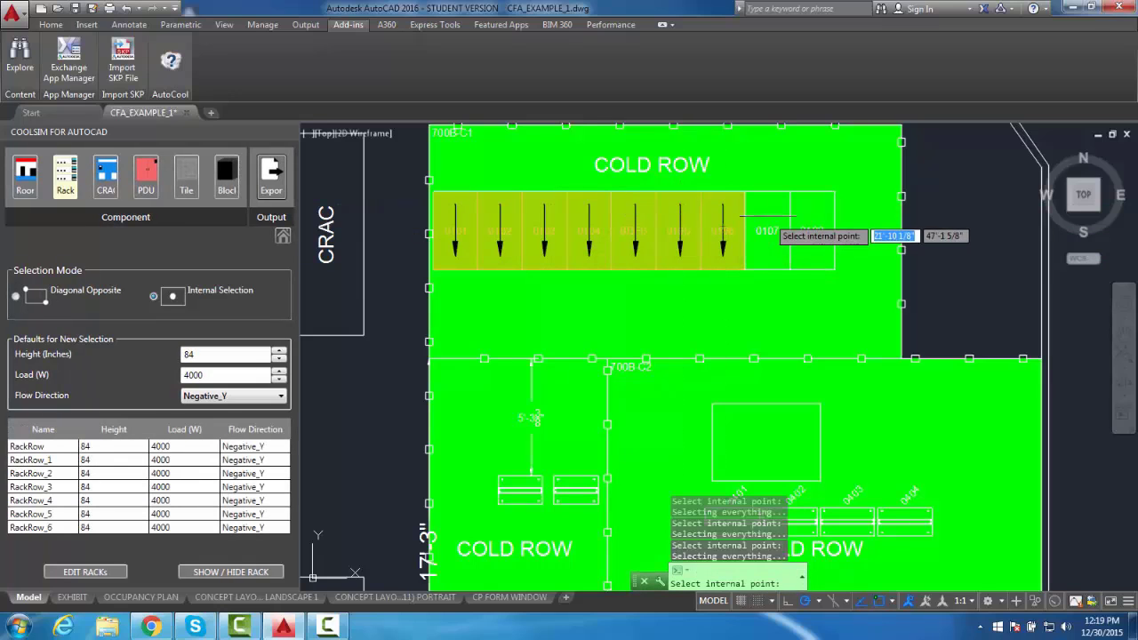
click(811, 204)
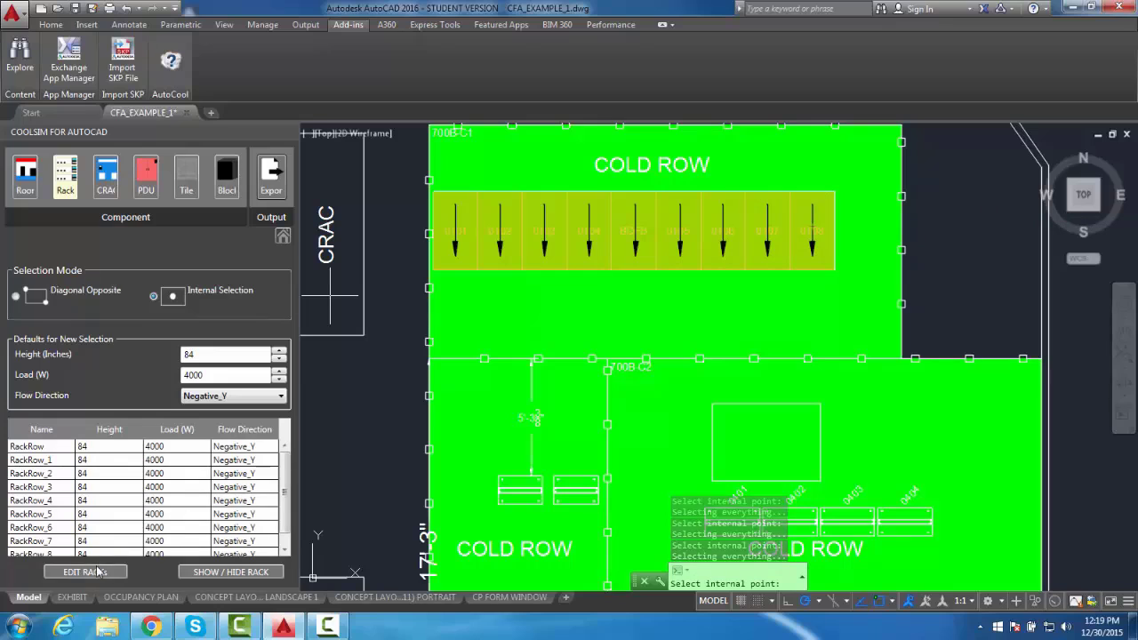
click(85, 573)
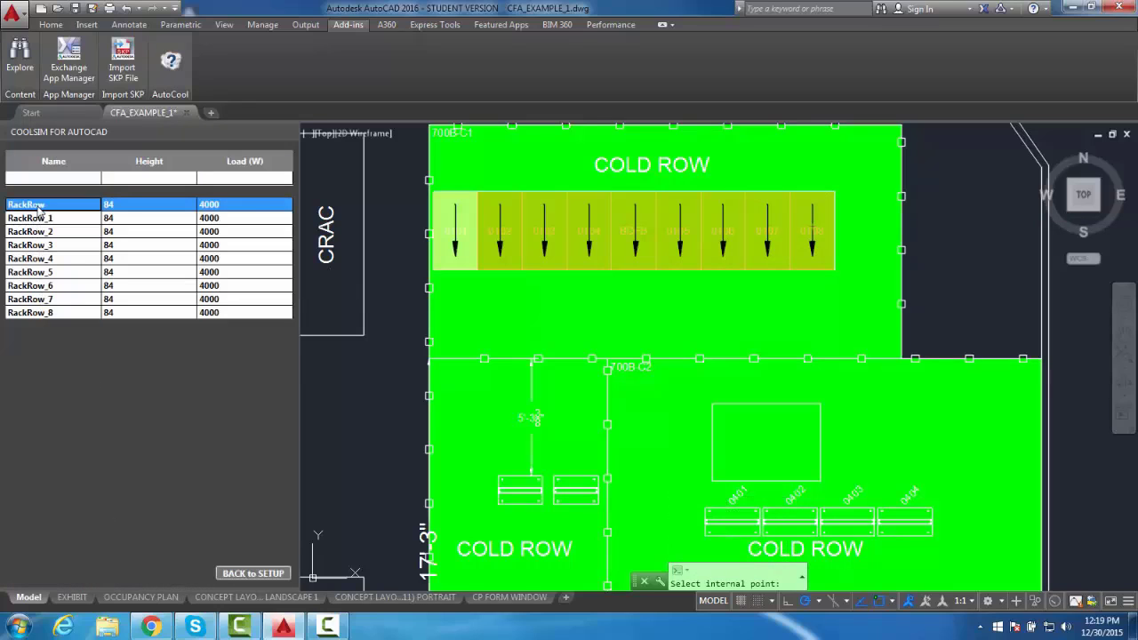
Step: Dismiss the first rack row's Erase/Mark options and return to the rack setup panel
right_click(27, 205)
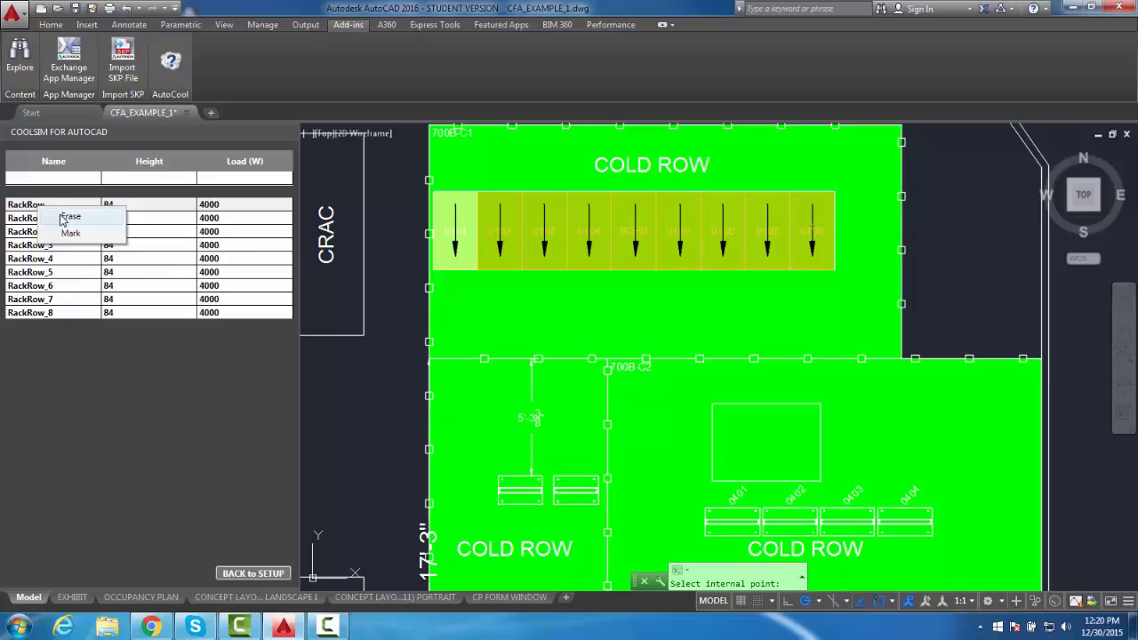
click(26, 203)
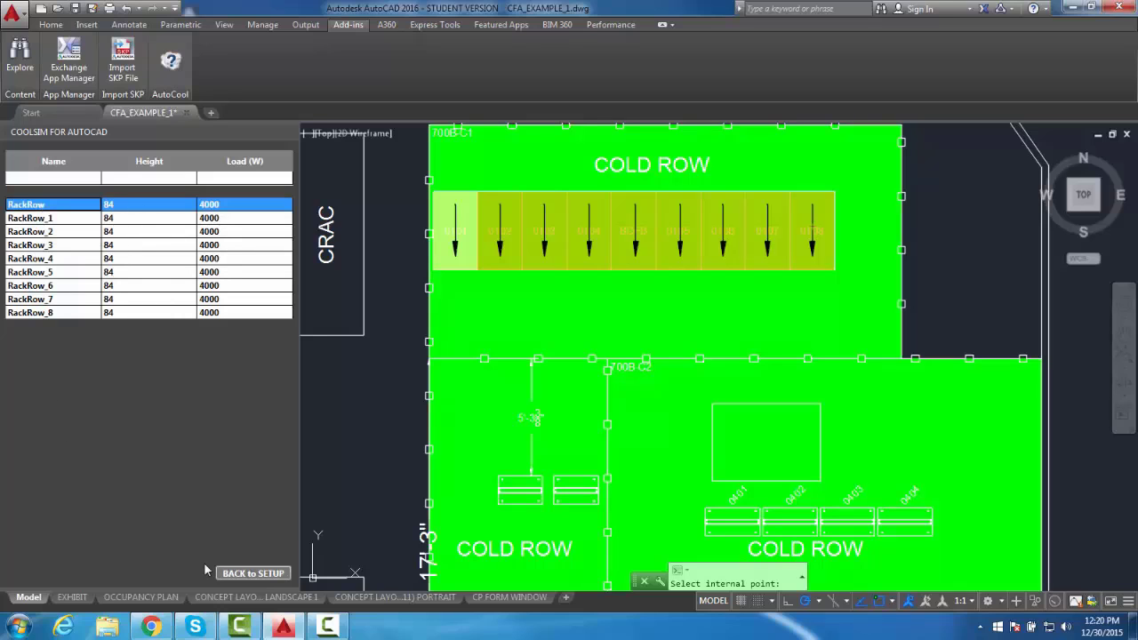
click(253, 573)
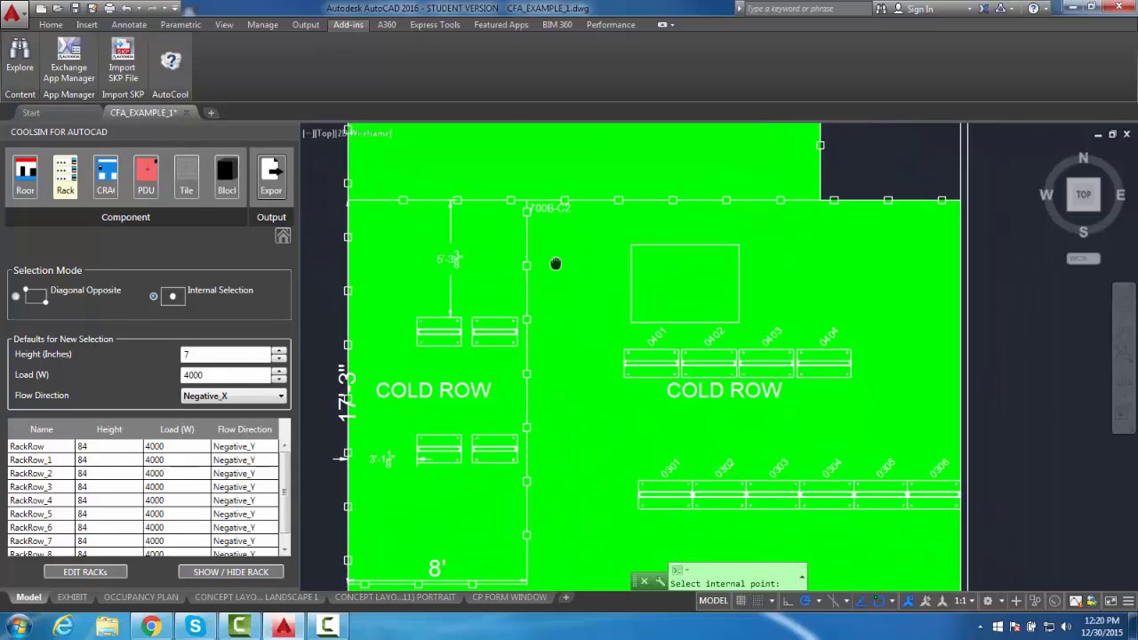
mouse_move(554, 264)
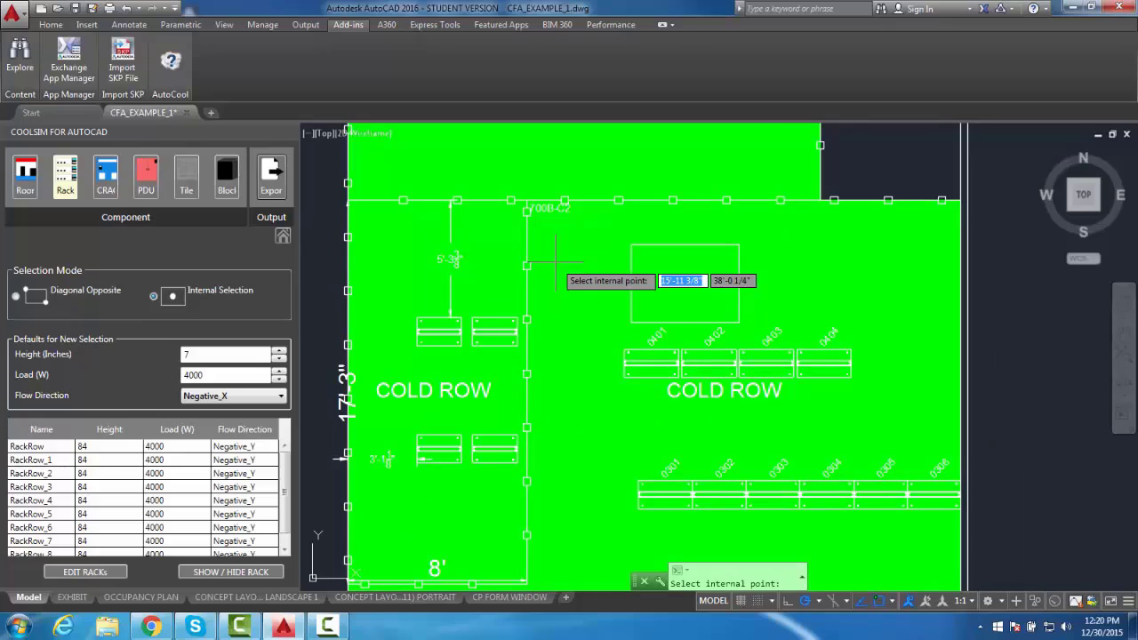
mouse_move(324, 338)
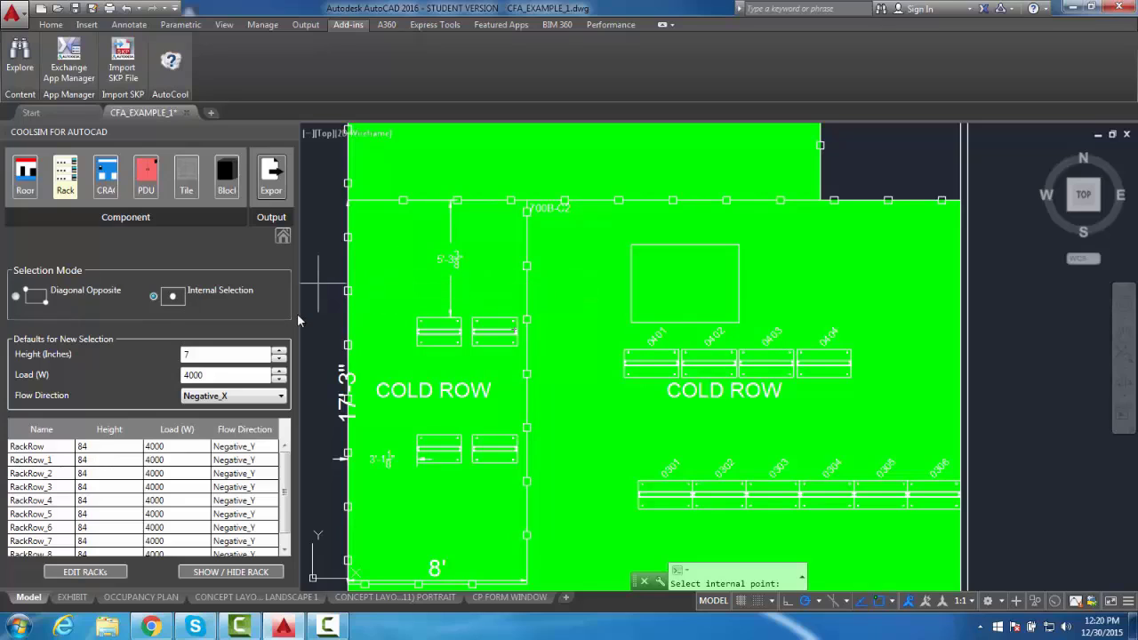
mouse_move(516, 332)
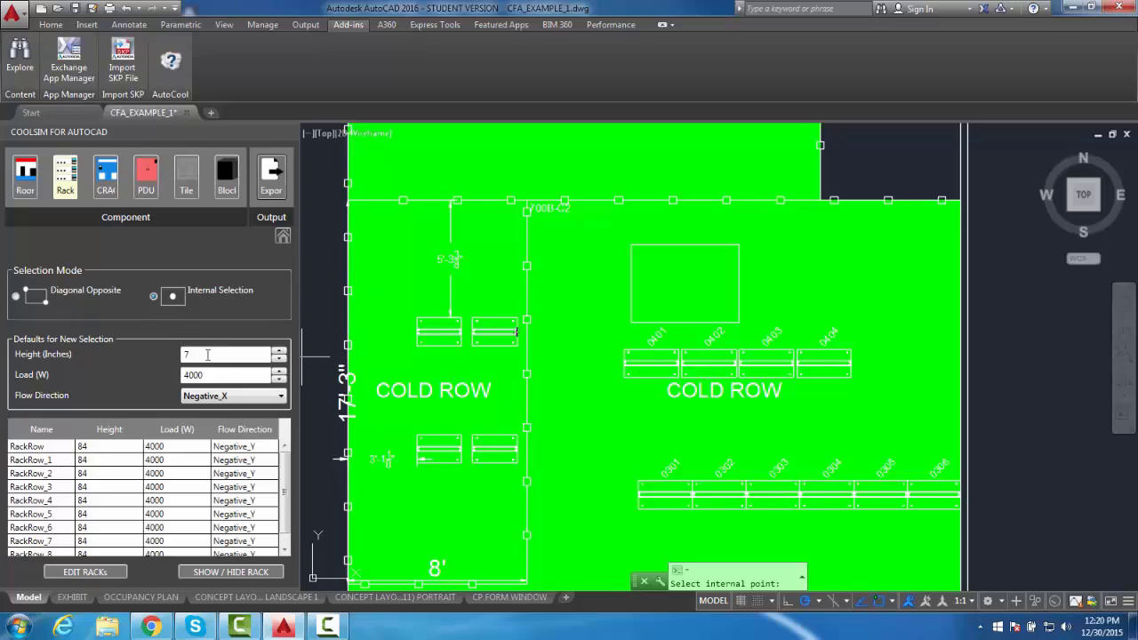
Step: Set new racks to 84 inches, 1000 W, Positive_Y, placed by diagonal opposite corners
triple_click(227, 373)
text(1000)
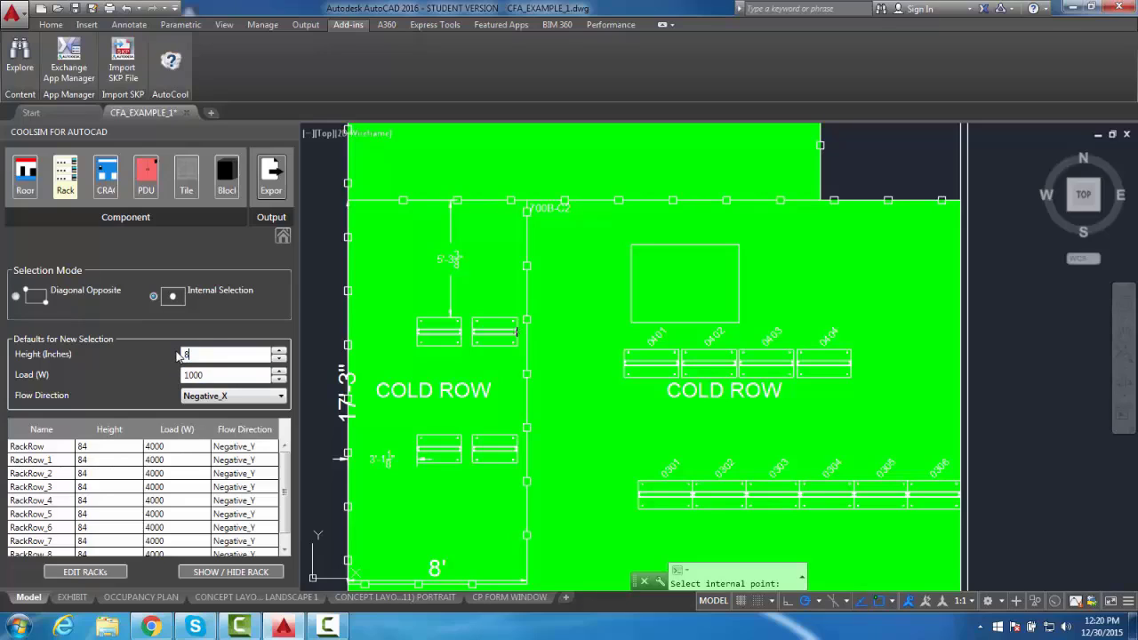
text(84)
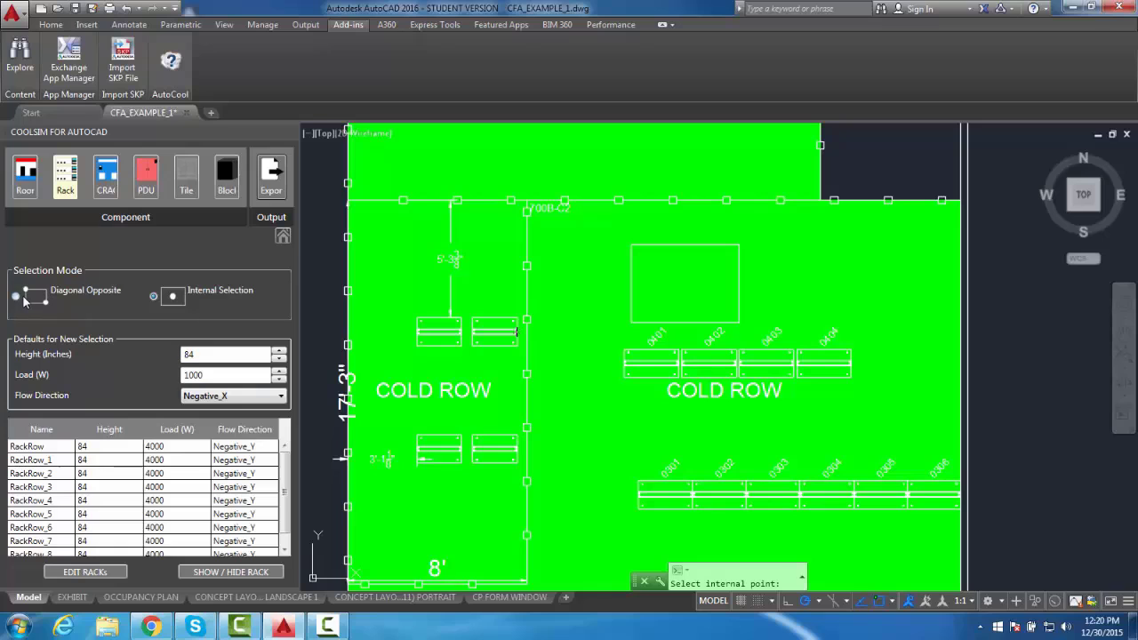
click(14, 295)
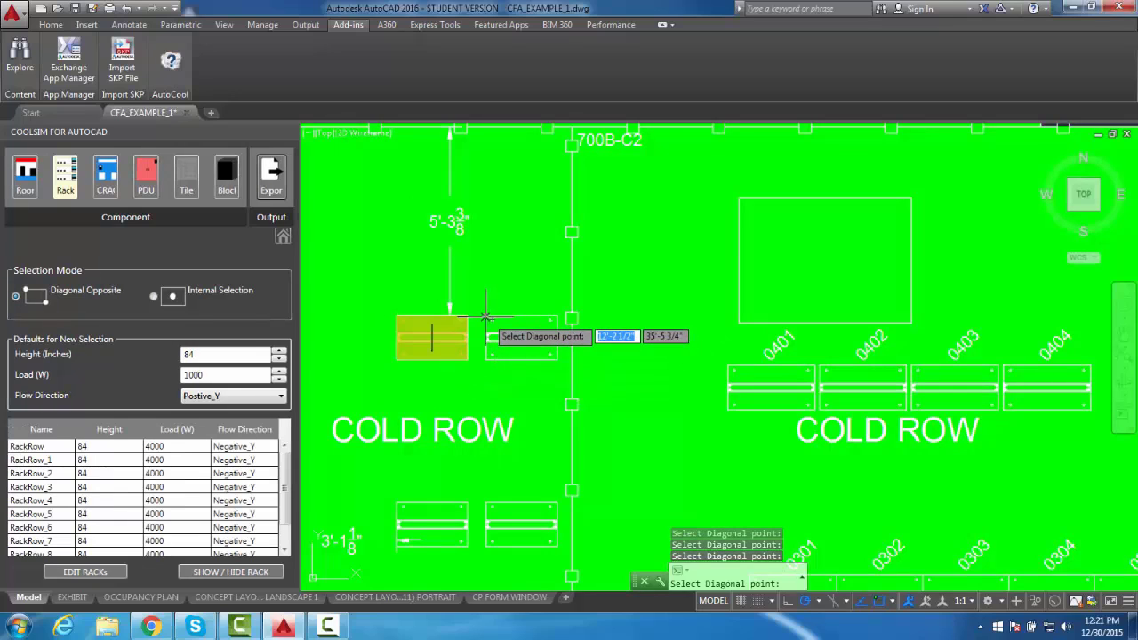
Step: Place 1000 W Positive_Y racks over the small outlines by the upper cold row, including 0401
click(554, 359)
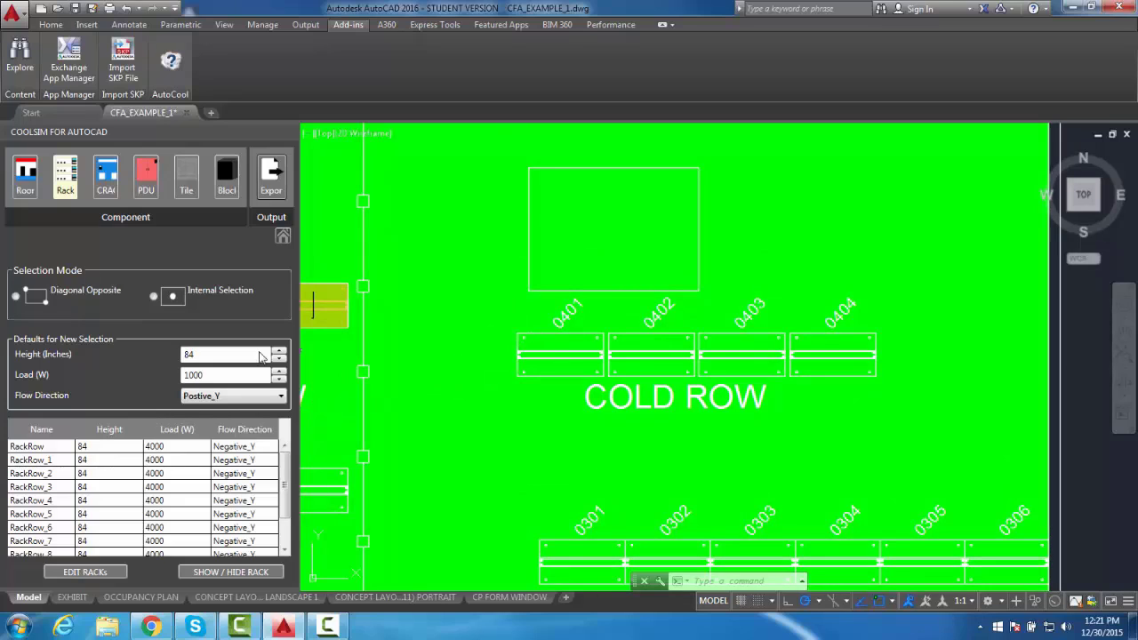
click(480, 348)
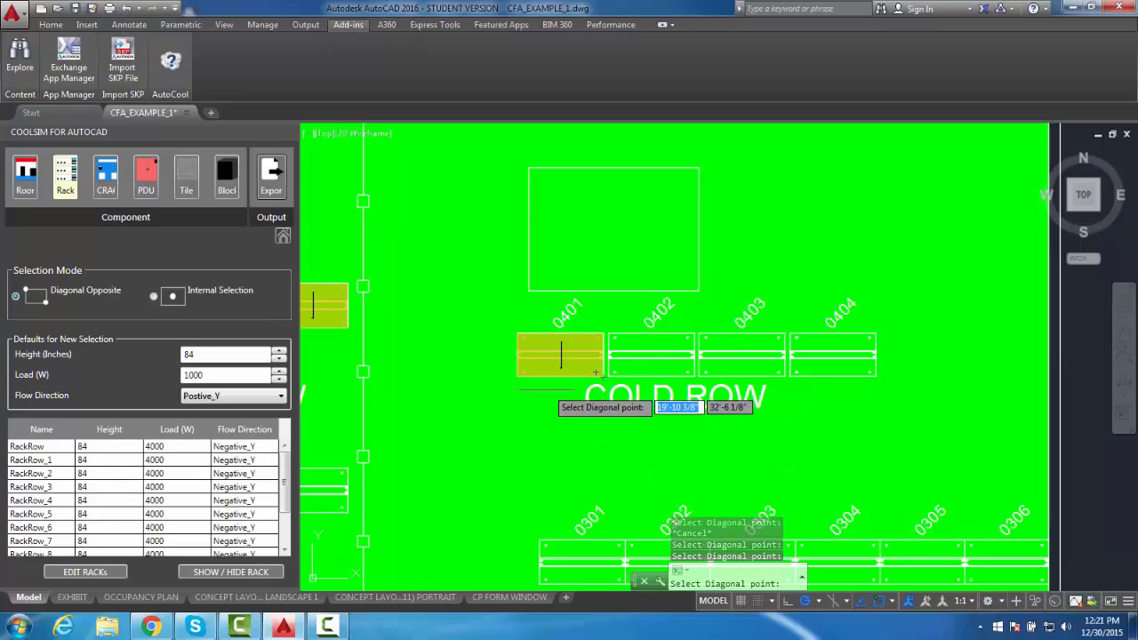
mouse_move(544, 391)
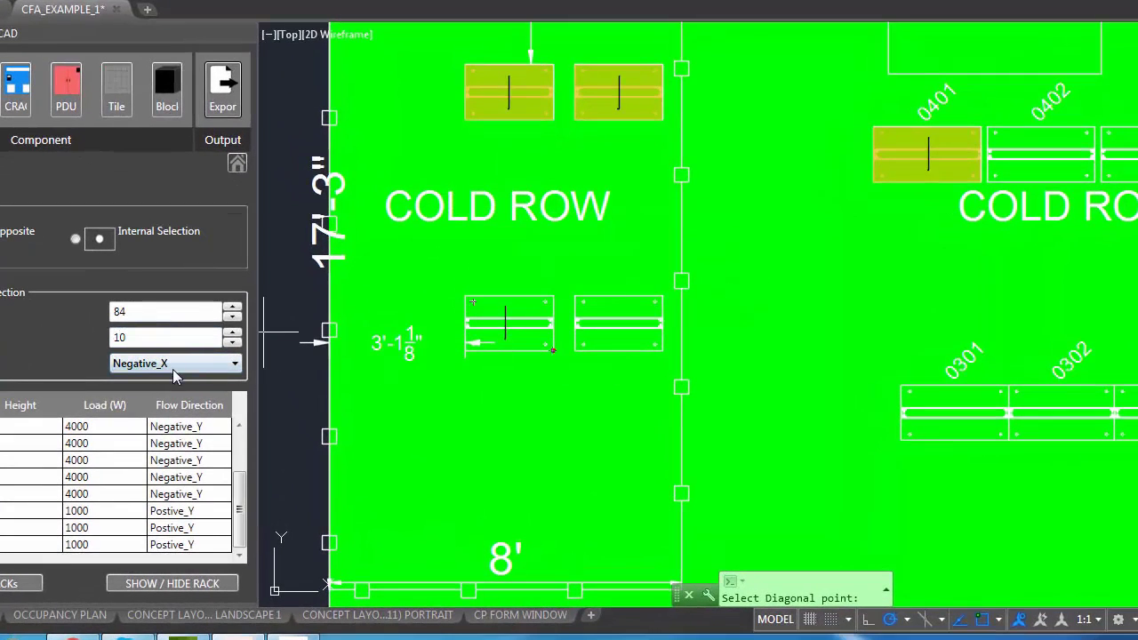
click(175, 362)
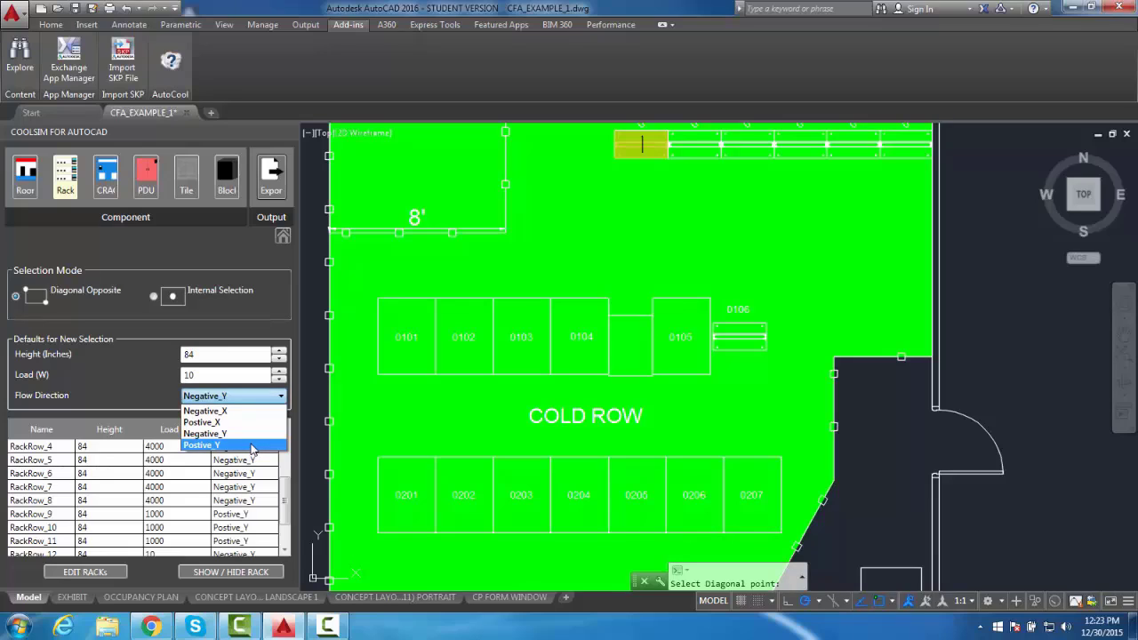
Step: Fill rack rows 0101–0106 and 0201–0207 with 4000 W Positive_Y racks by internal points
click(201, 445)
text(4000)
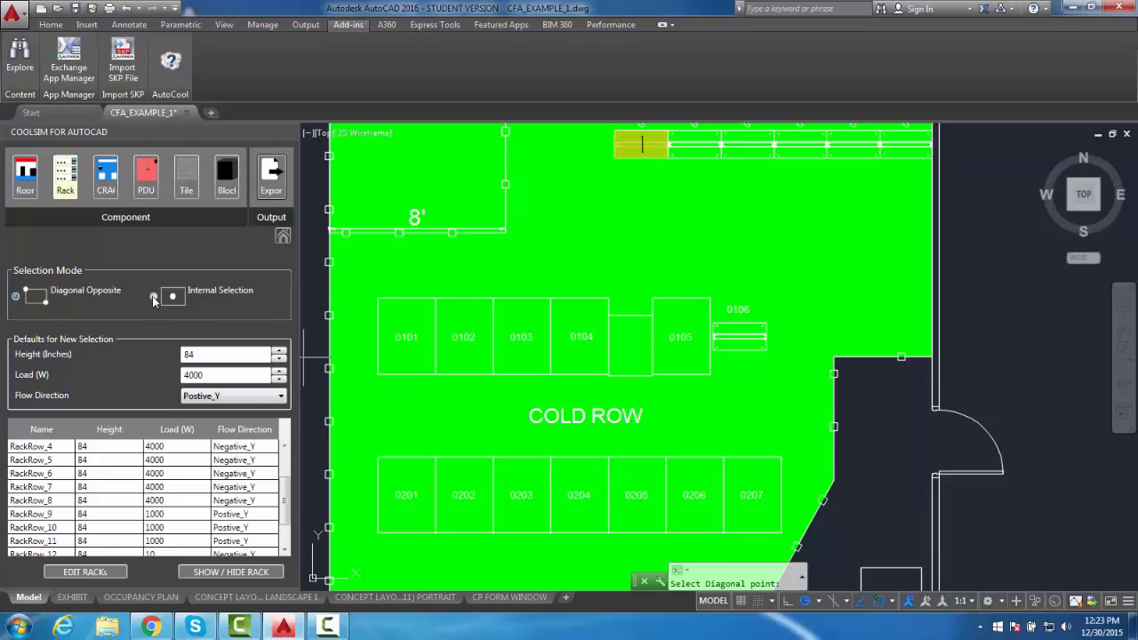
click(153, 295)
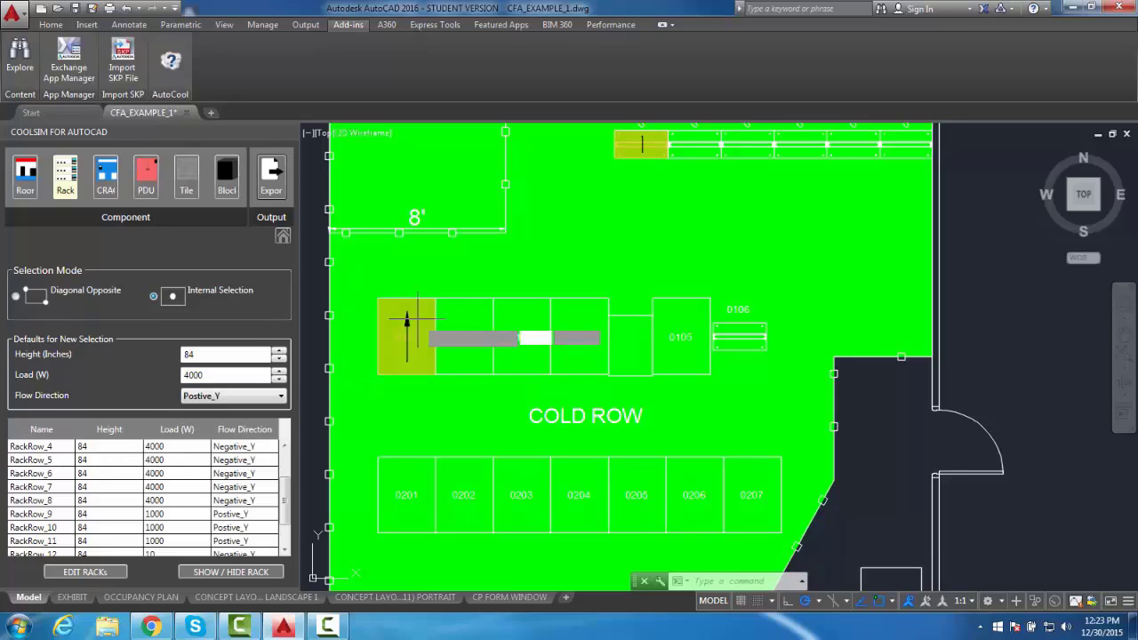
click(462, 336)
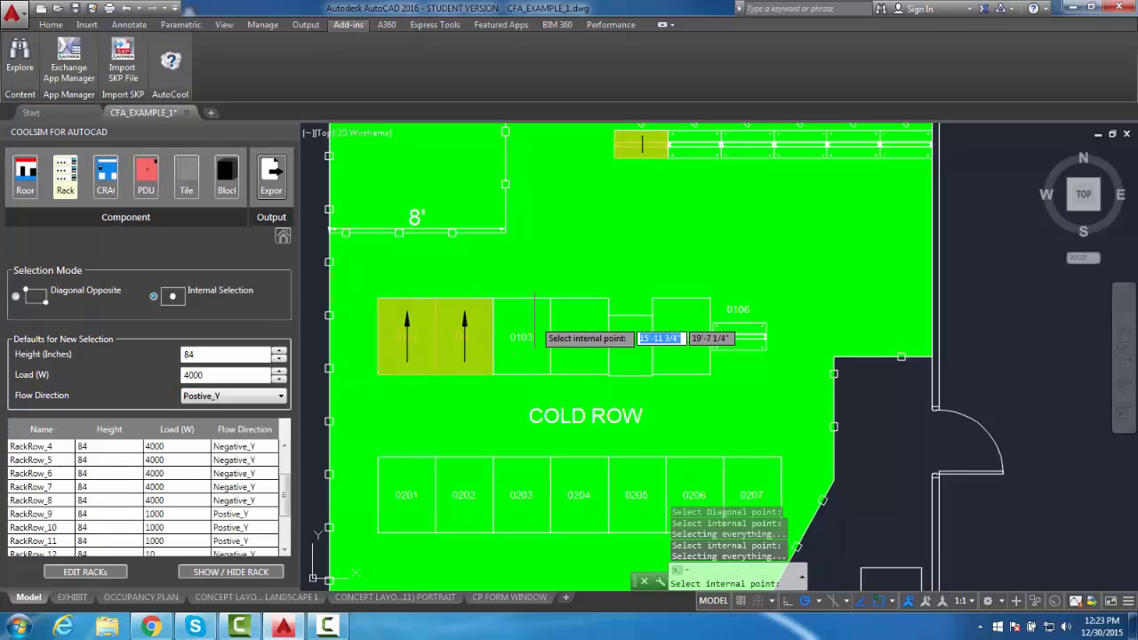
click(580, 317)
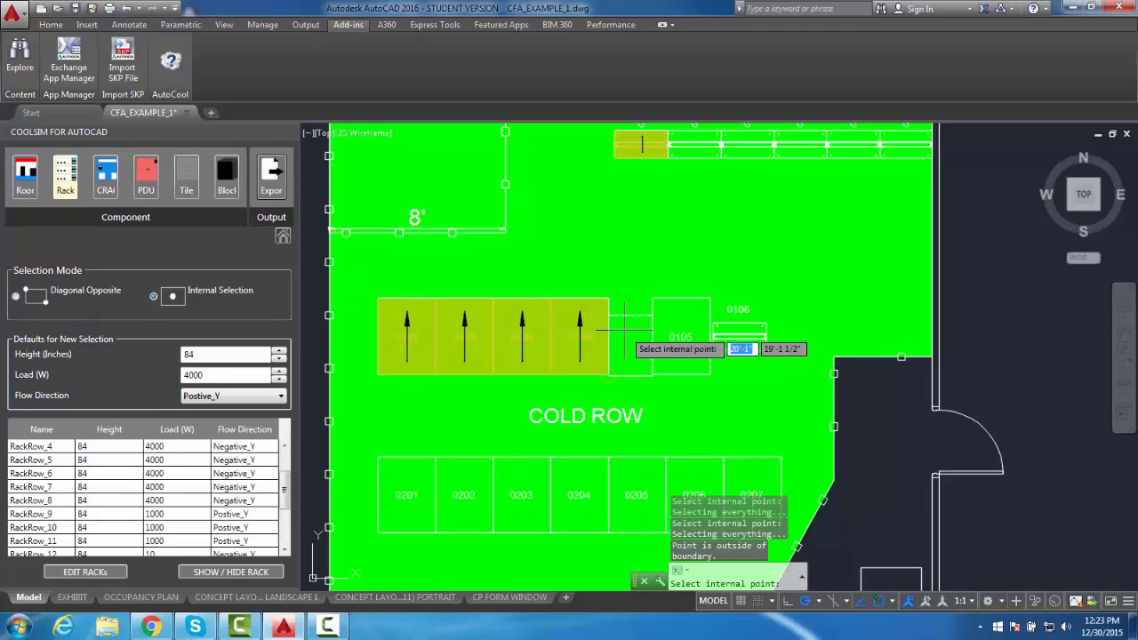
mouse_move(754, 548)
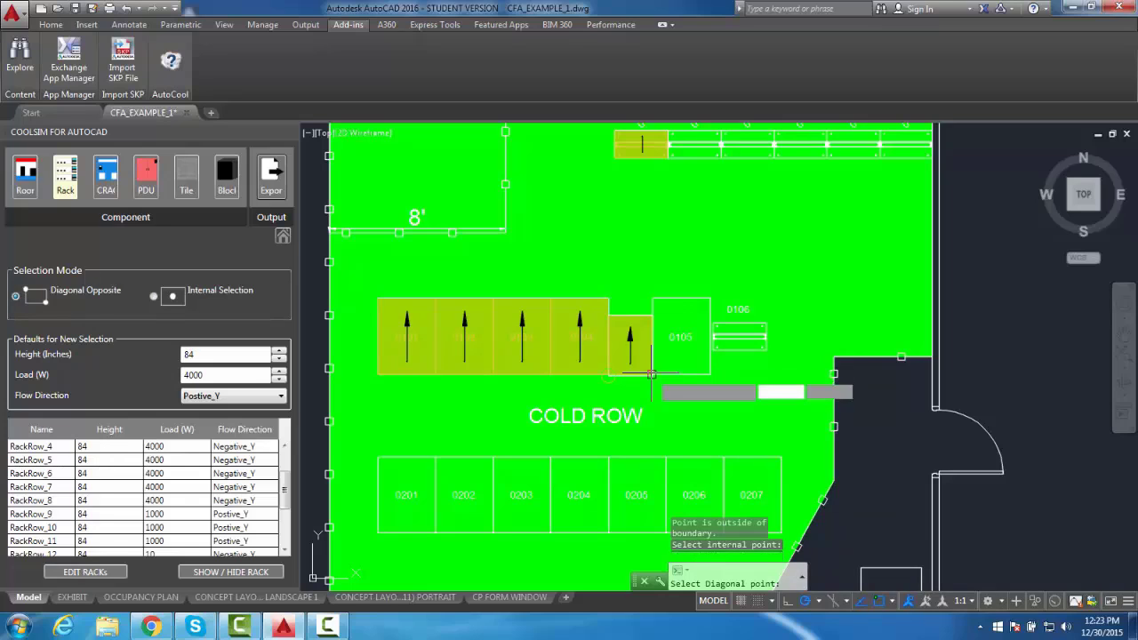
click(153, 296)
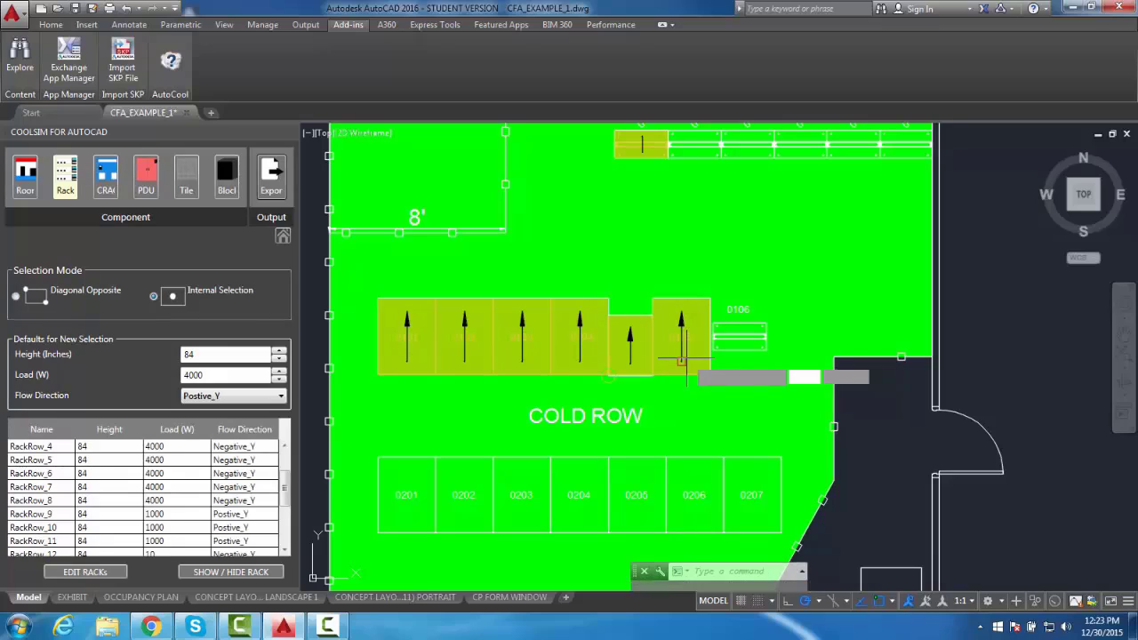
click(14, 295)
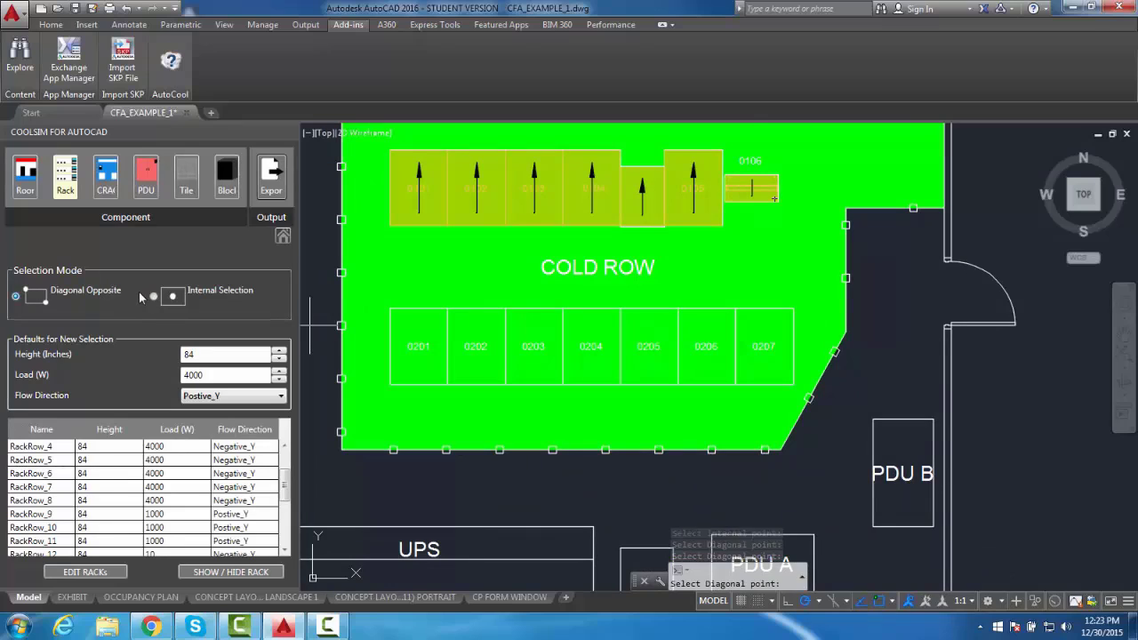
click(173, 296)
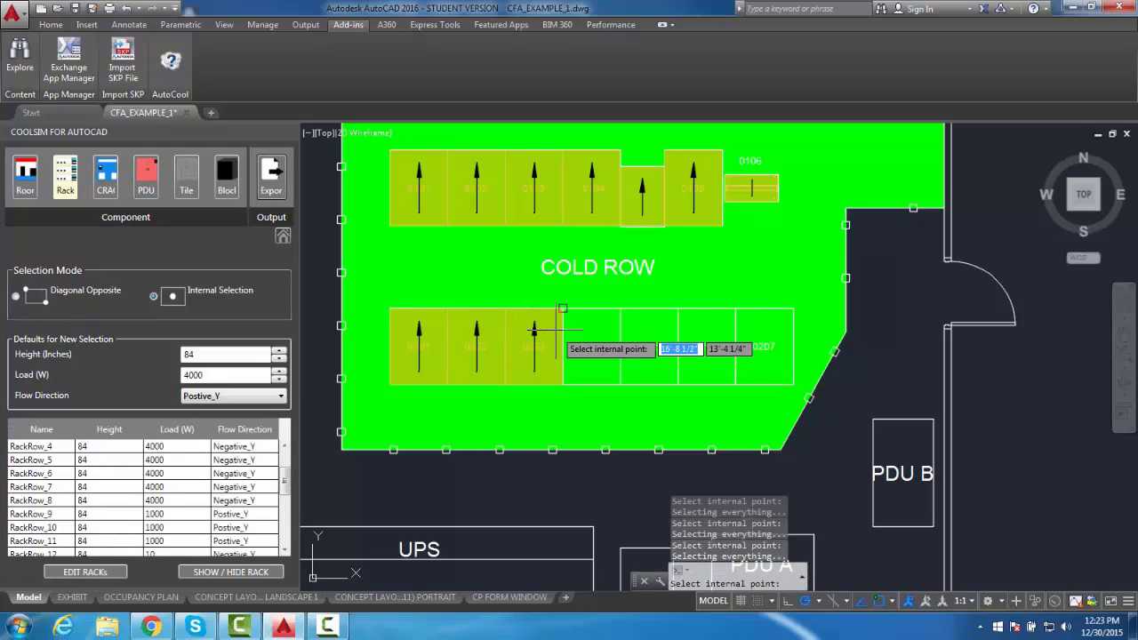
mouse_move(591, 334)
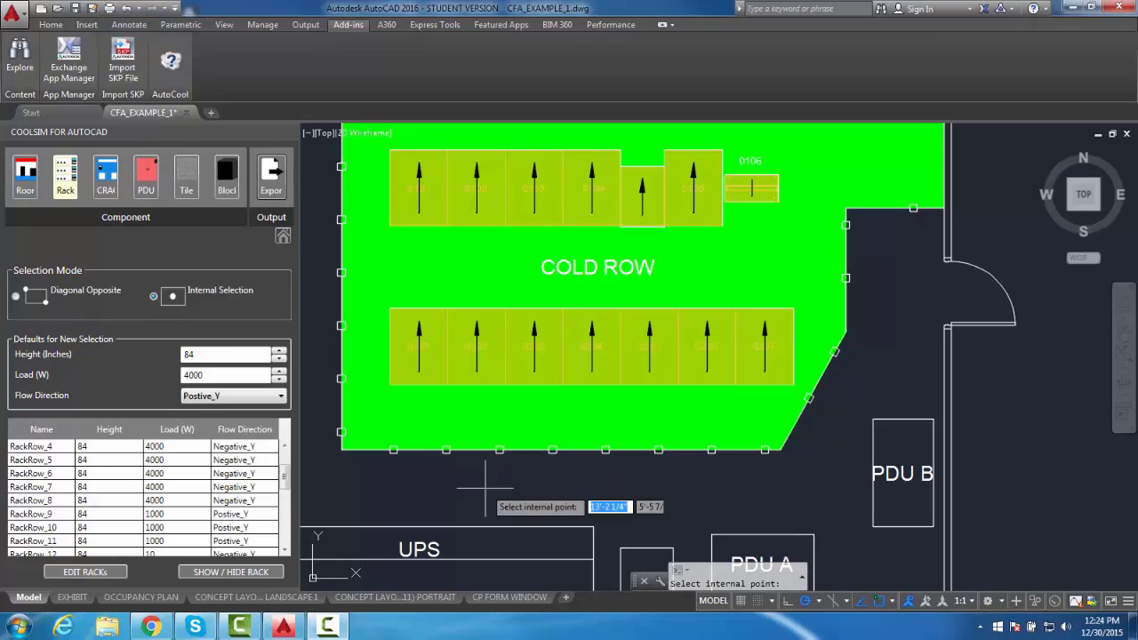
mouse_move(512, 487)
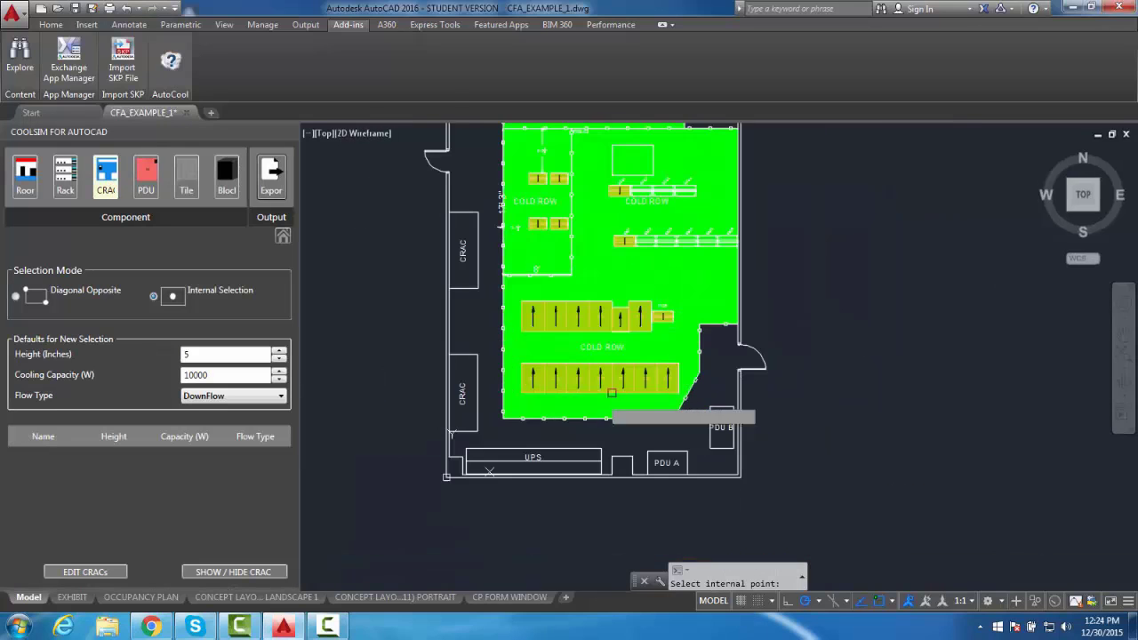
Step: Set CRAC defaults to 84-inch height and 10000 W cooling for the left-wall units
scroll(down, 3)
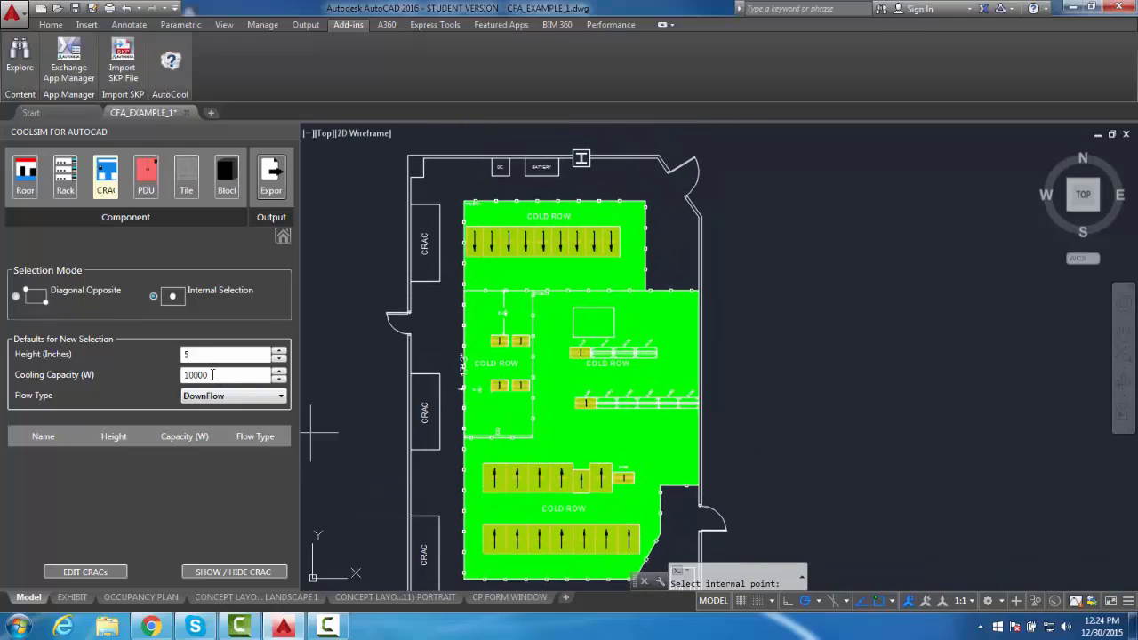
triple_click(228, 354)
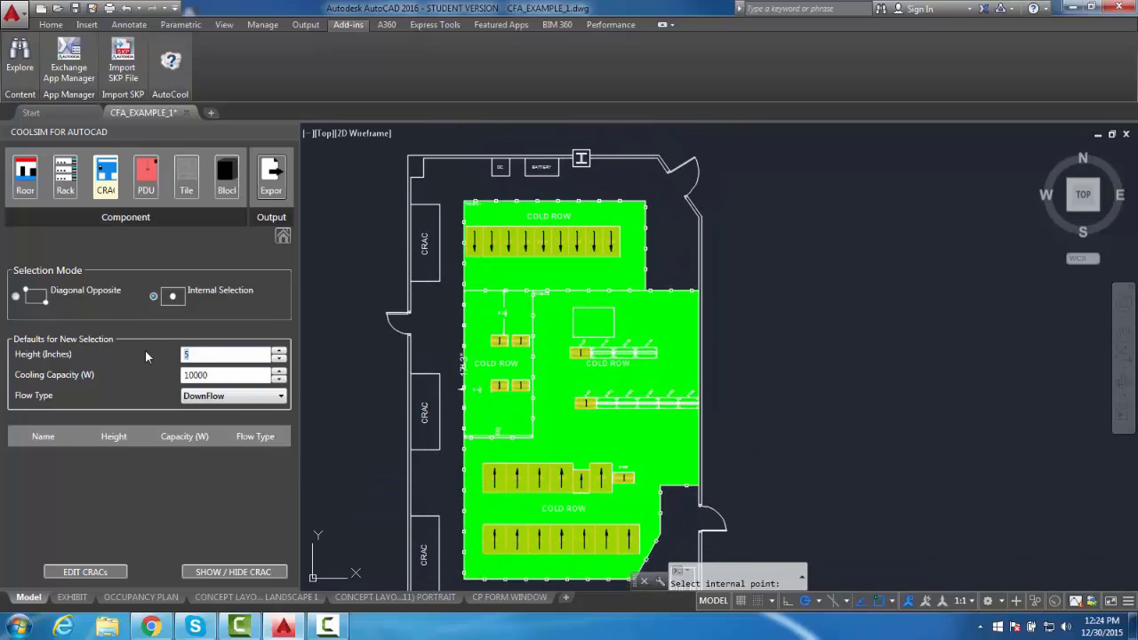
text(84)
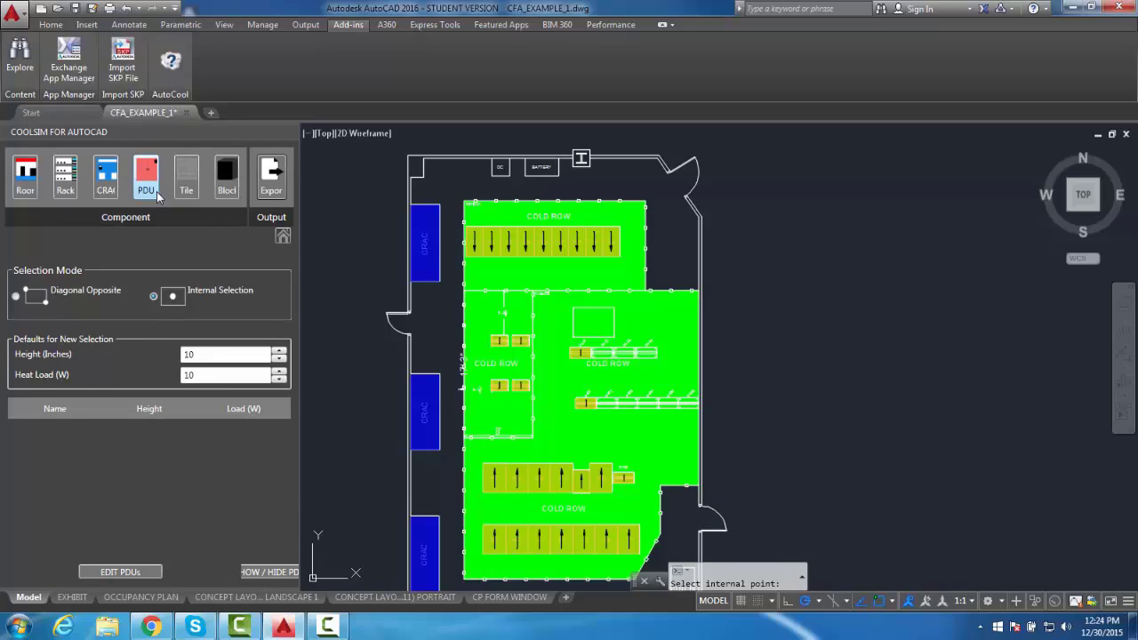
mouse_move(175, 235)
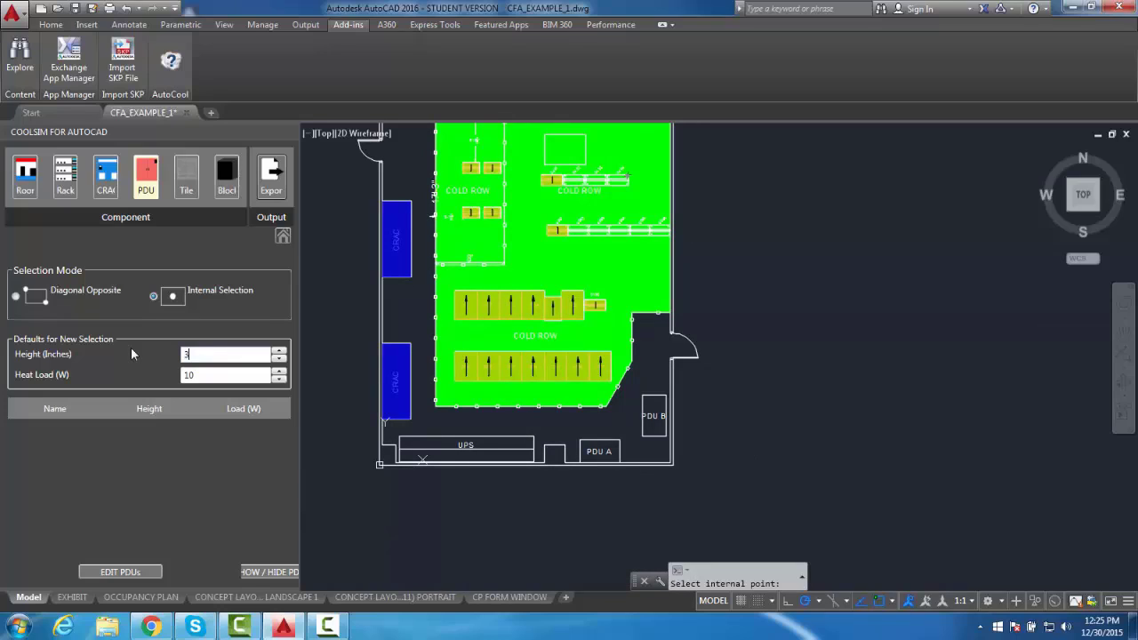
Step: Define PDU A and PDU B as 36-inch, 1000 W PDUs
text(36)
click(226, 373)
text(000)
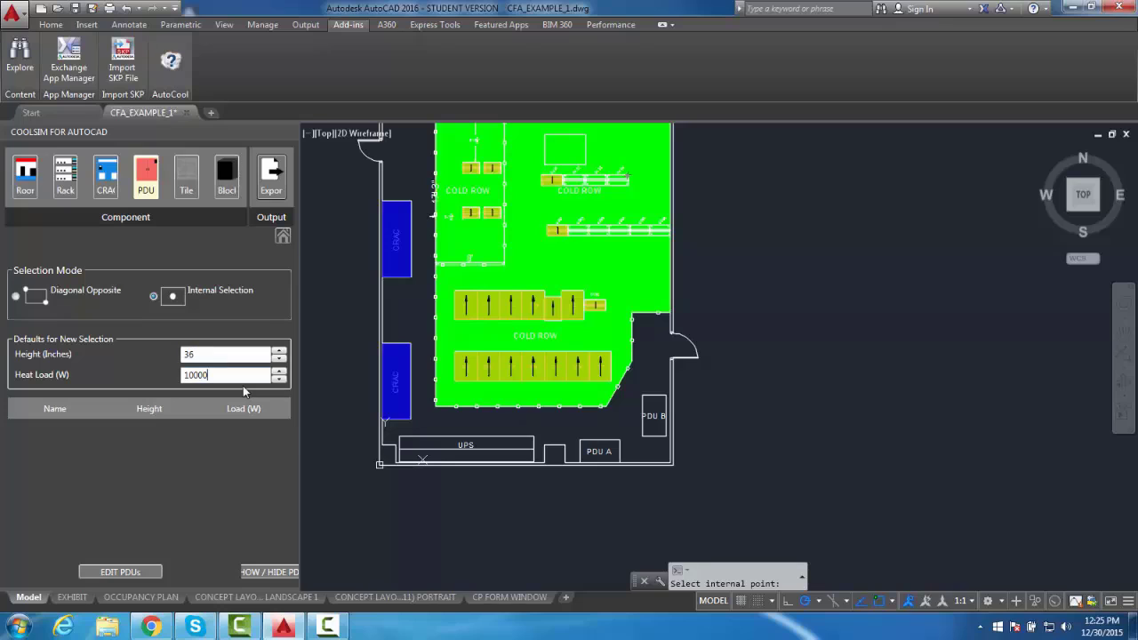
key(backspace)
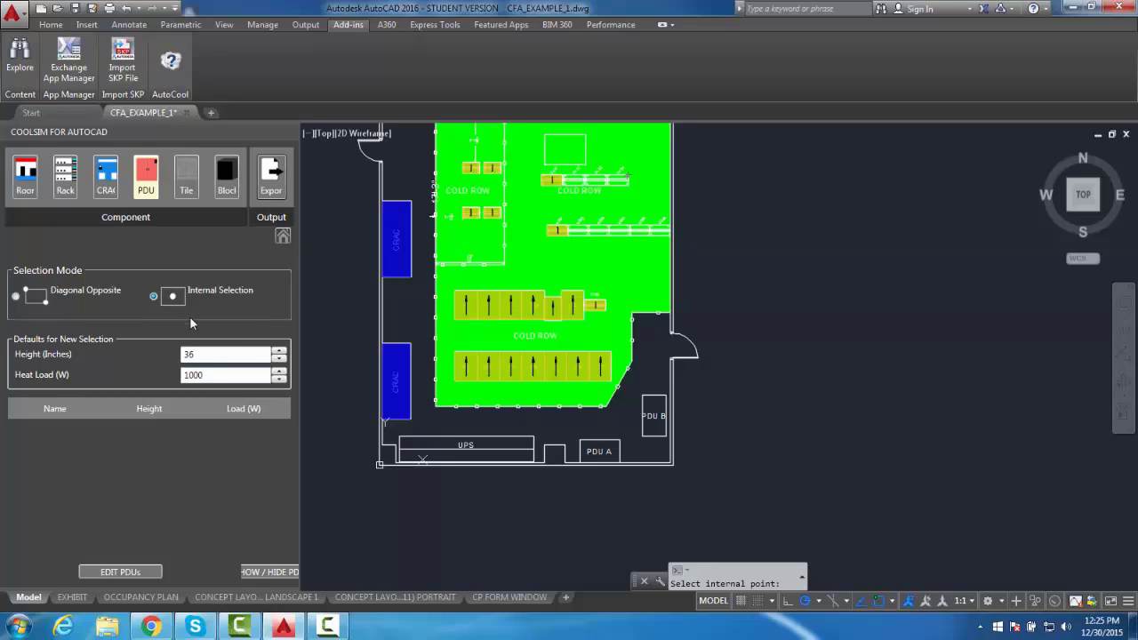
mouse_move(658, 409)
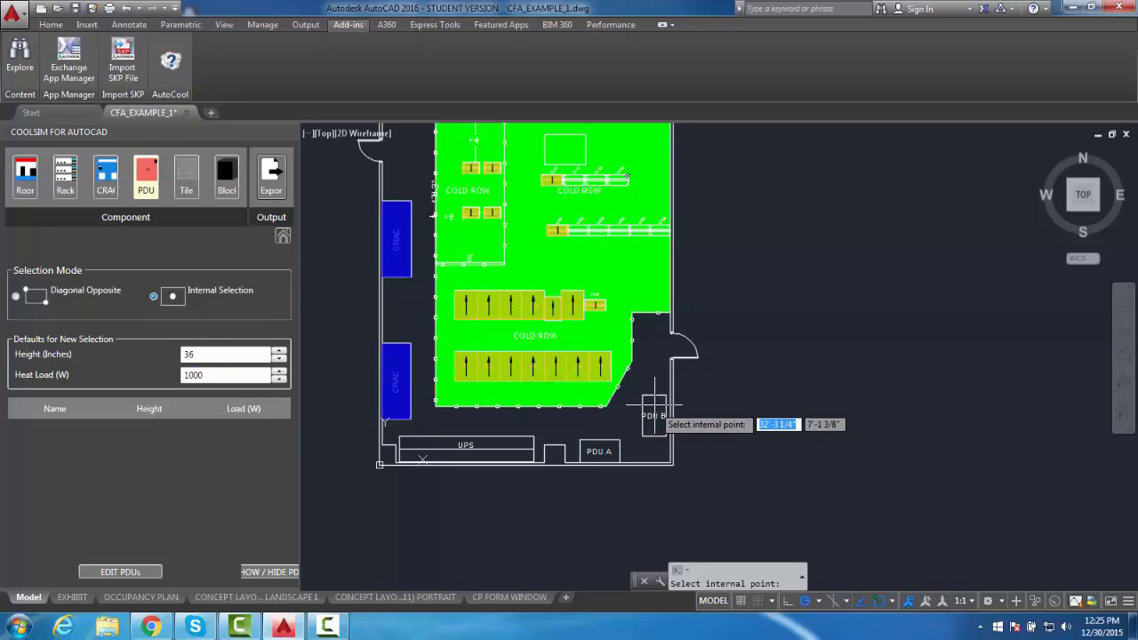
click(655, 416)
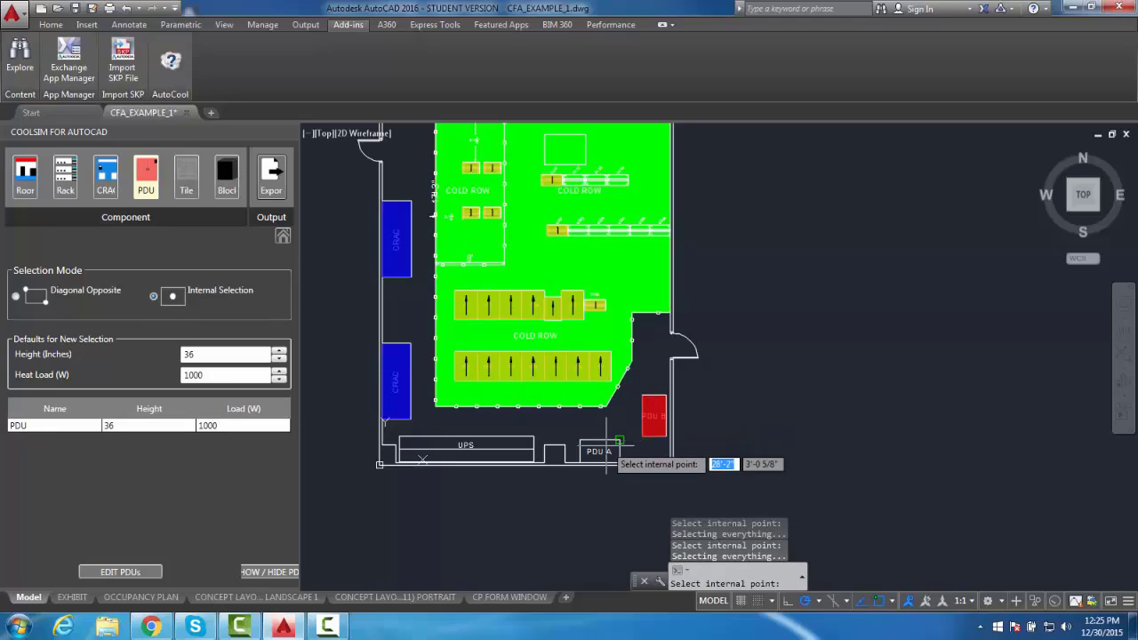
click(598, 448)
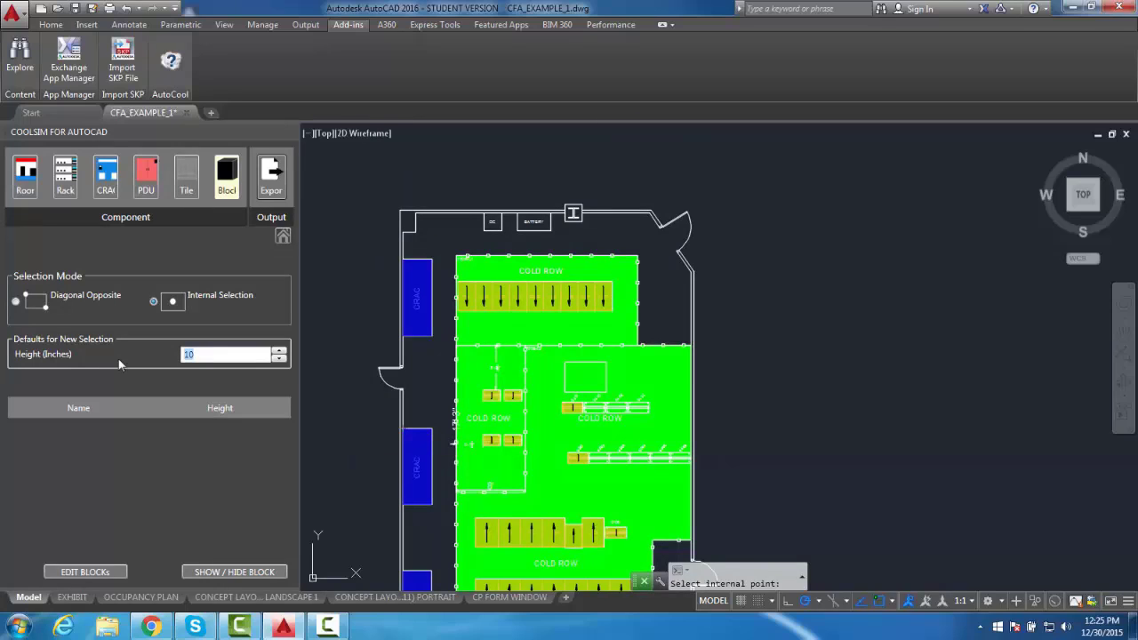
Step: Define the rectangular blocks, including the UPS, with a 72-inch height, then start the CoolSim export
text(12)
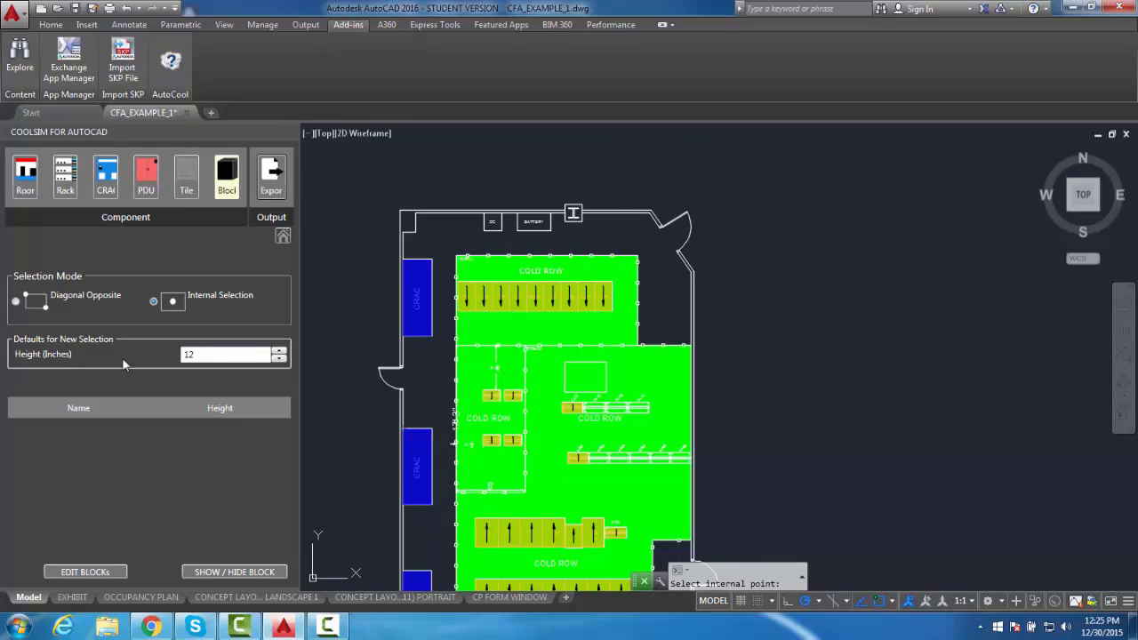
triple_click(228, 354)
text(10)
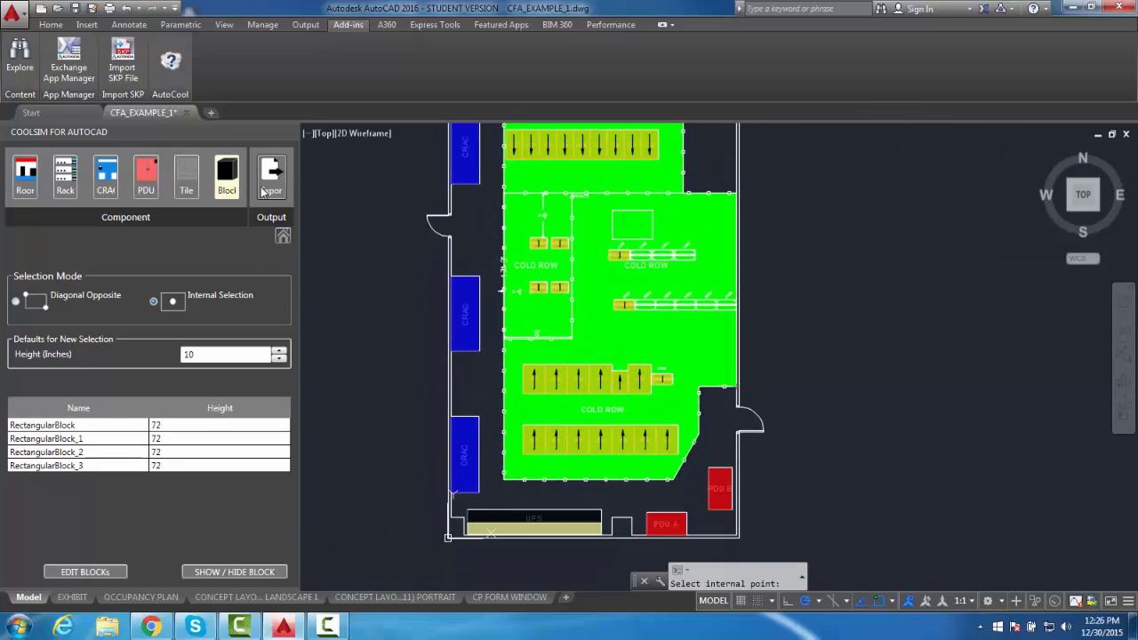
click(270, 178)
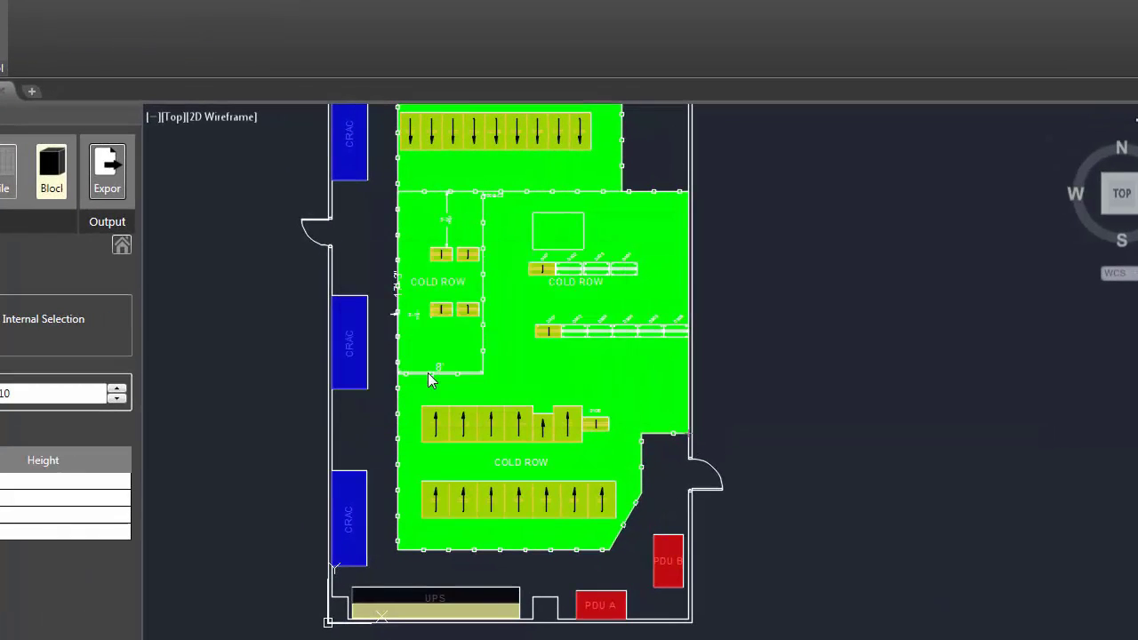
Step: Save the CoolSim export as CFA_EXAMPLE_1 on the Desktop and quit AutoCAD, answering the save-changes prompt
click(107, 168)
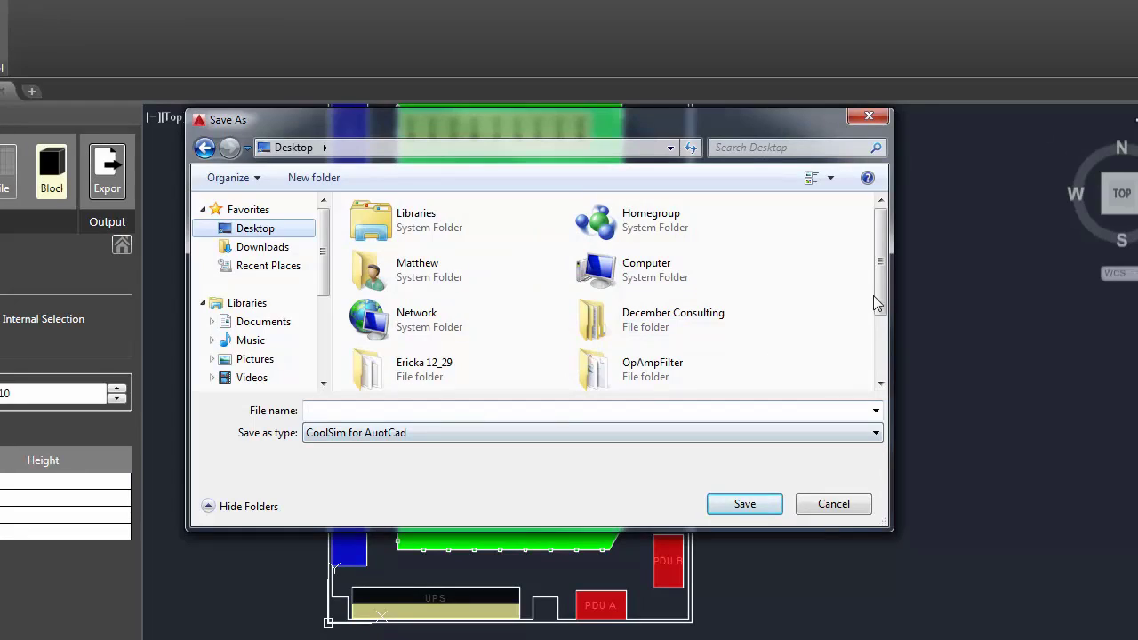
scroll(down, 3)
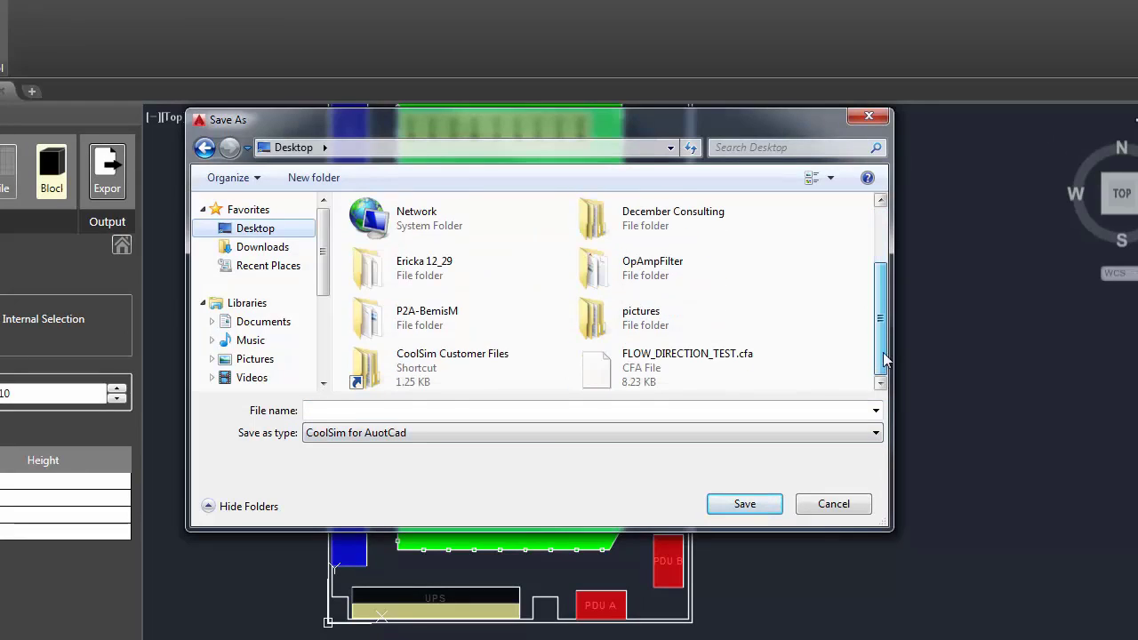
scroll(up, 3)
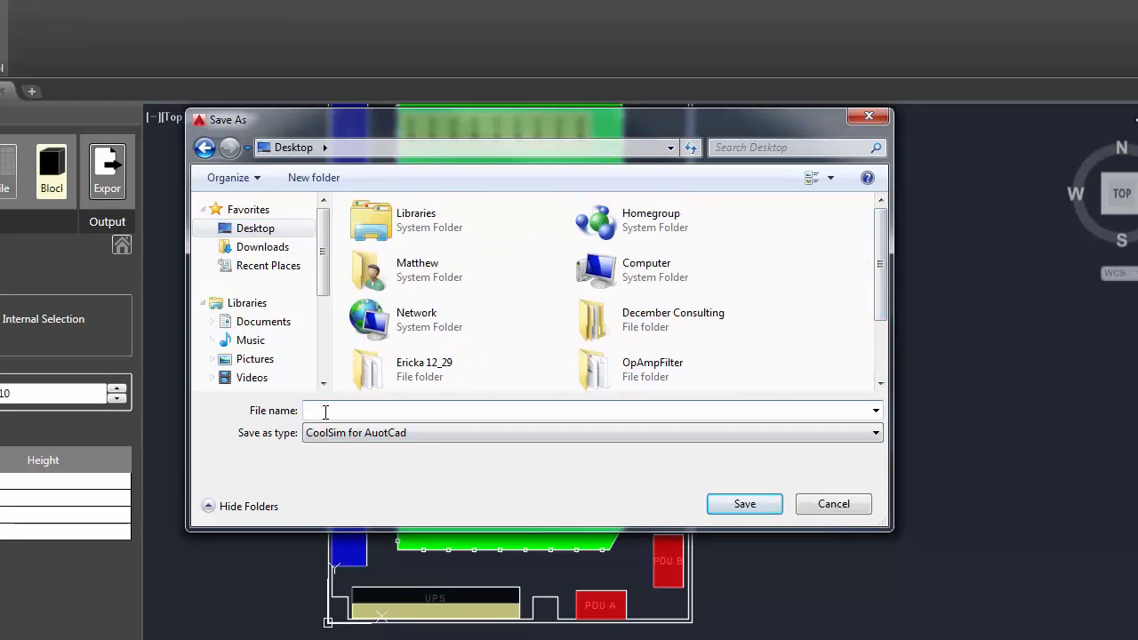
text(CFA)
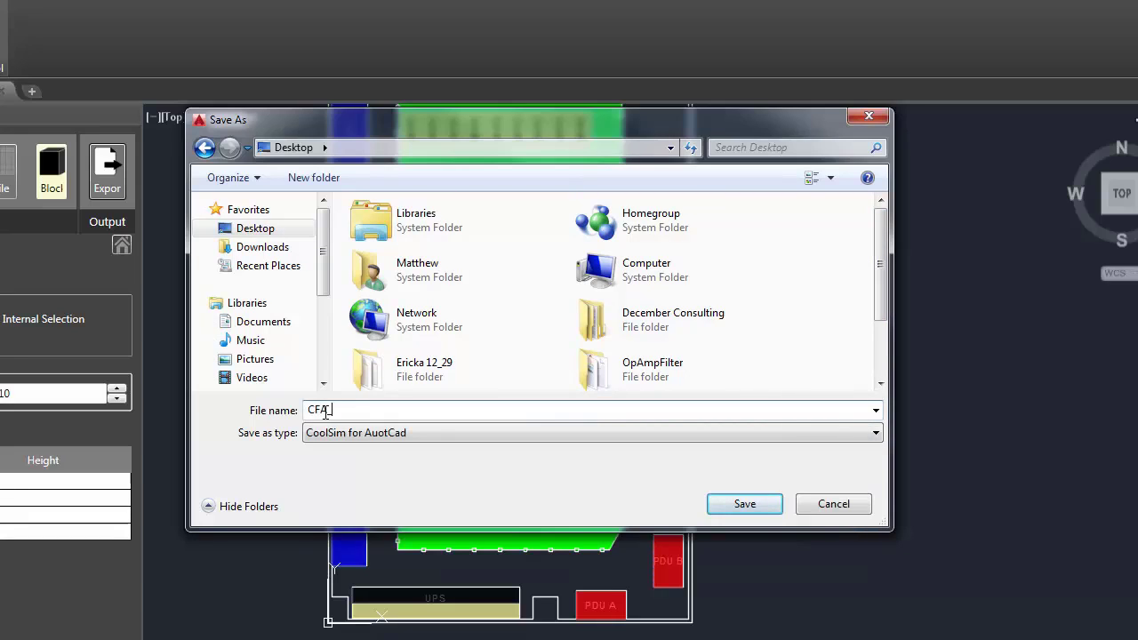
text(_EXAMPL)
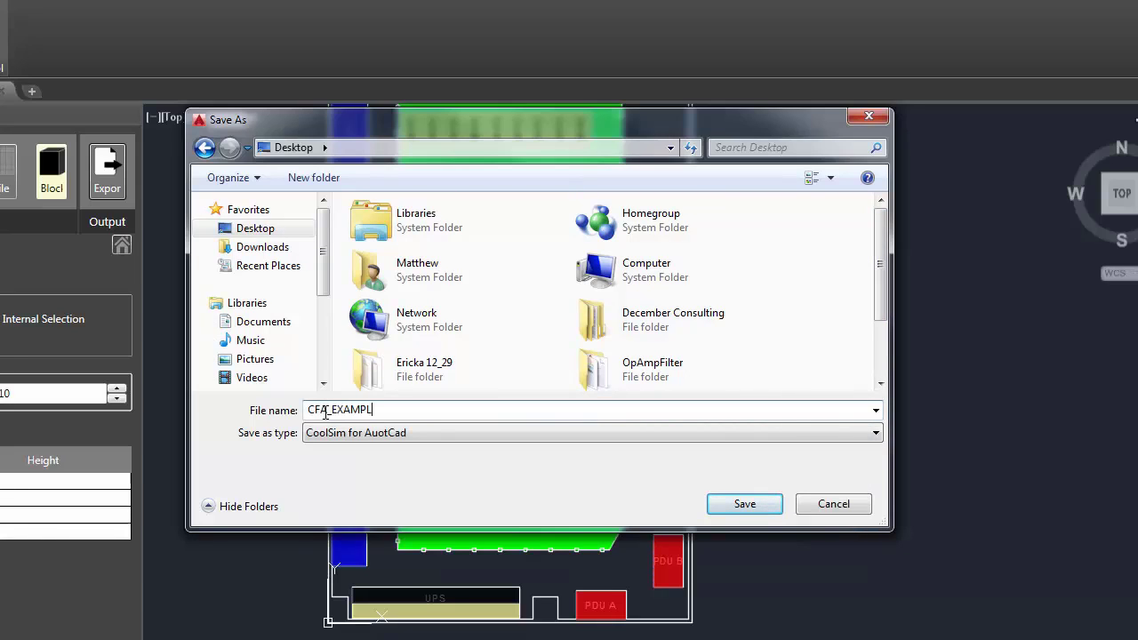
text(E_)
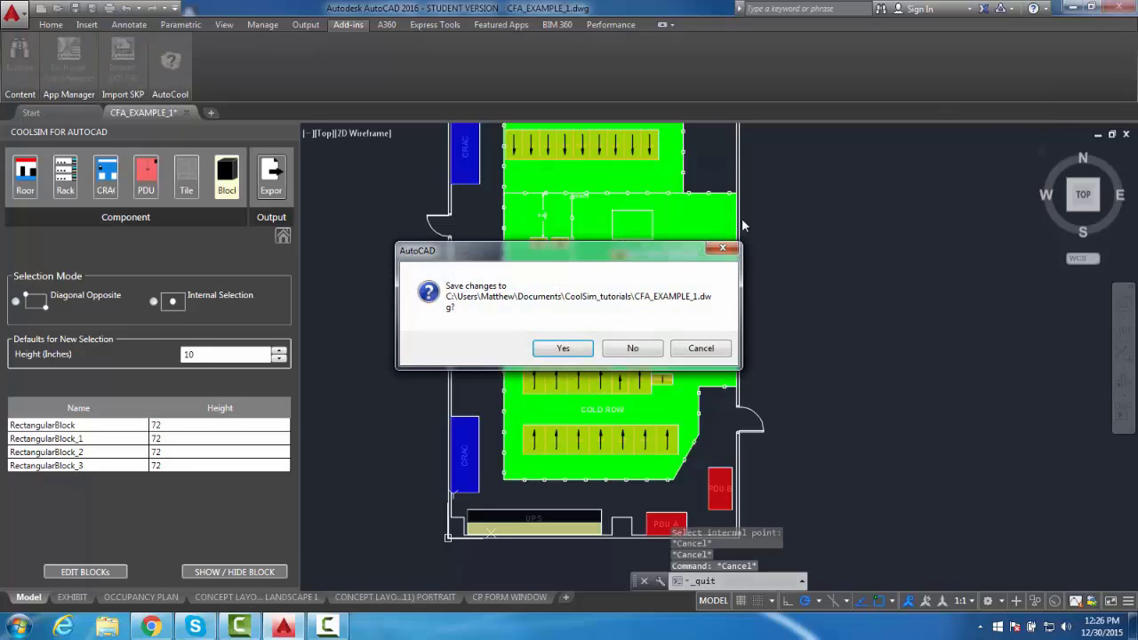
click(633, 346)
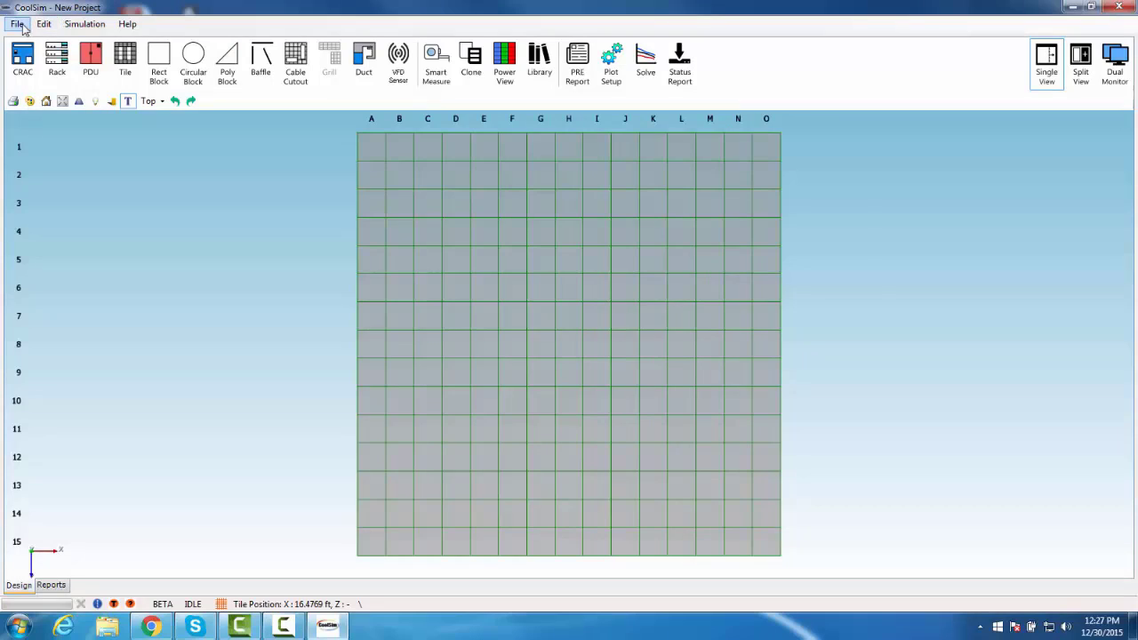
Step: Import CFA_EXAMPLE_1.cfa from the Desktop into the new CoolSim project via File > Import
click(16, 24)
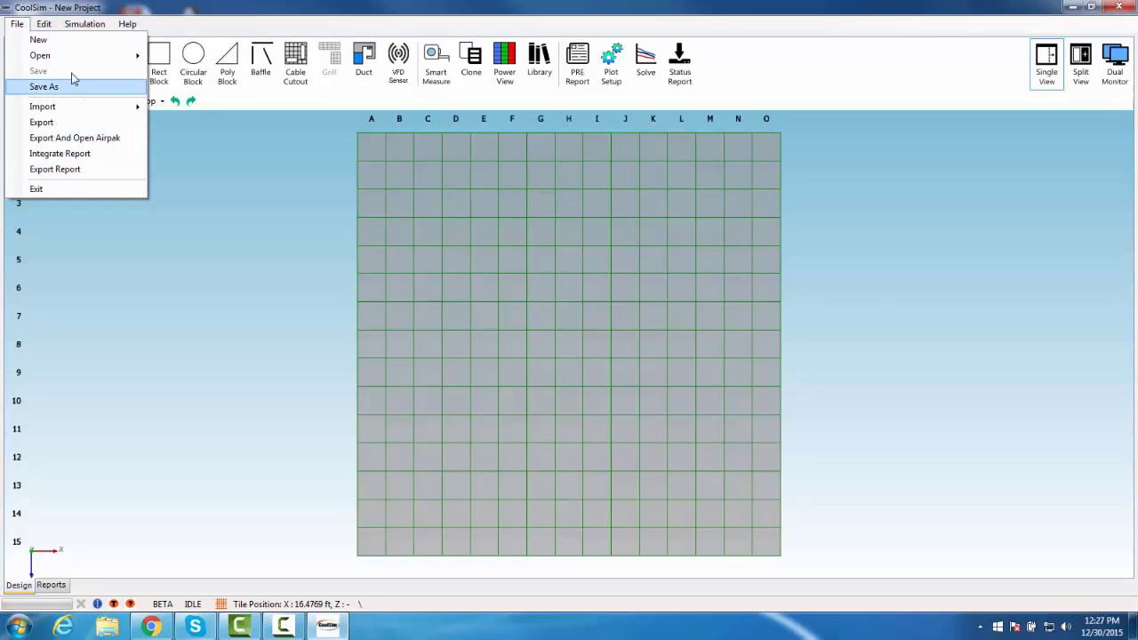
mouse_move(43, 106)
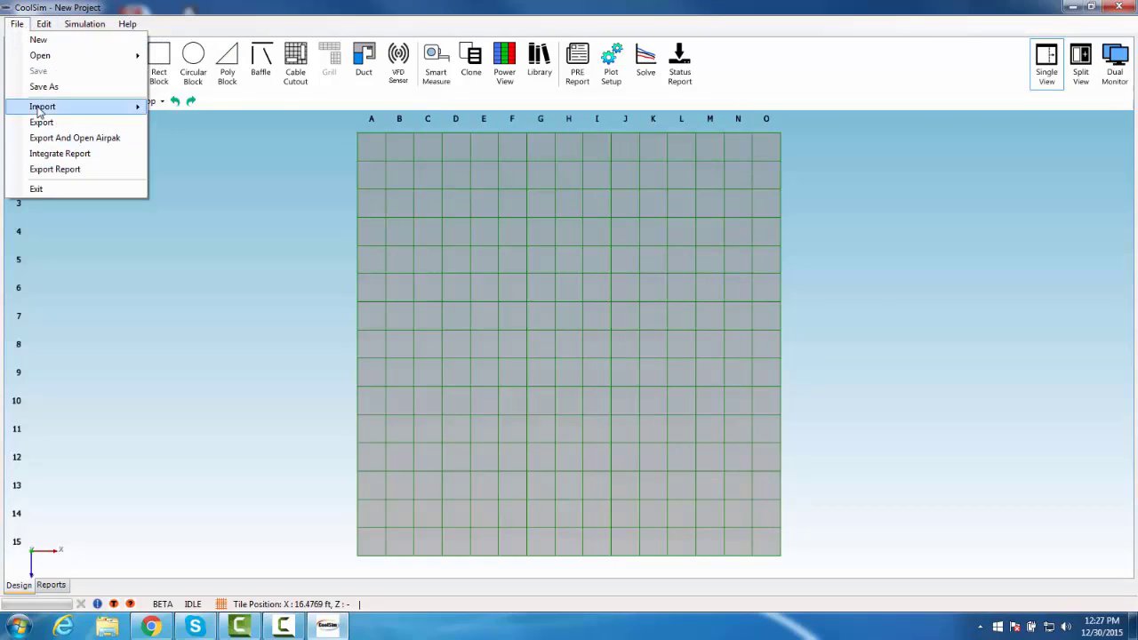
click(208, 158)
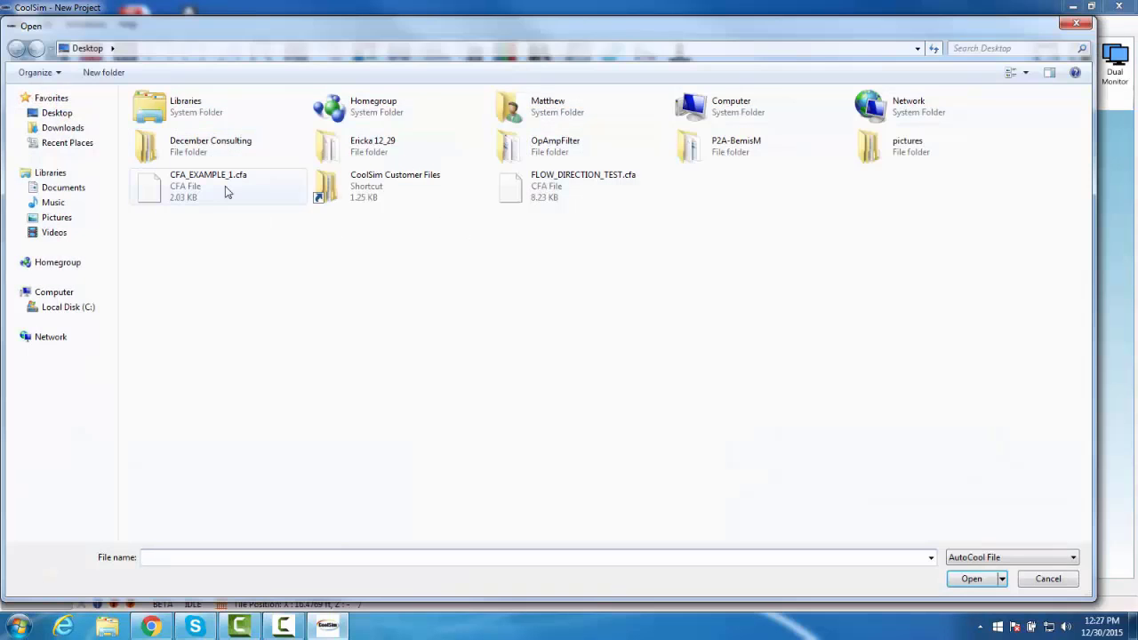
click(217, 187)
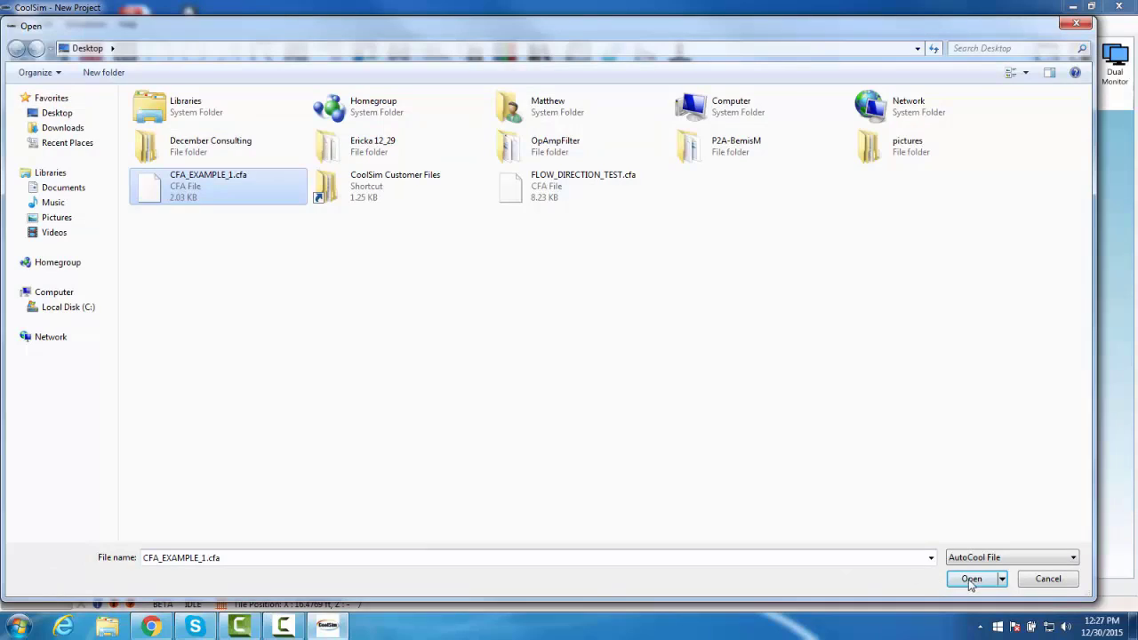
click(971, 579)
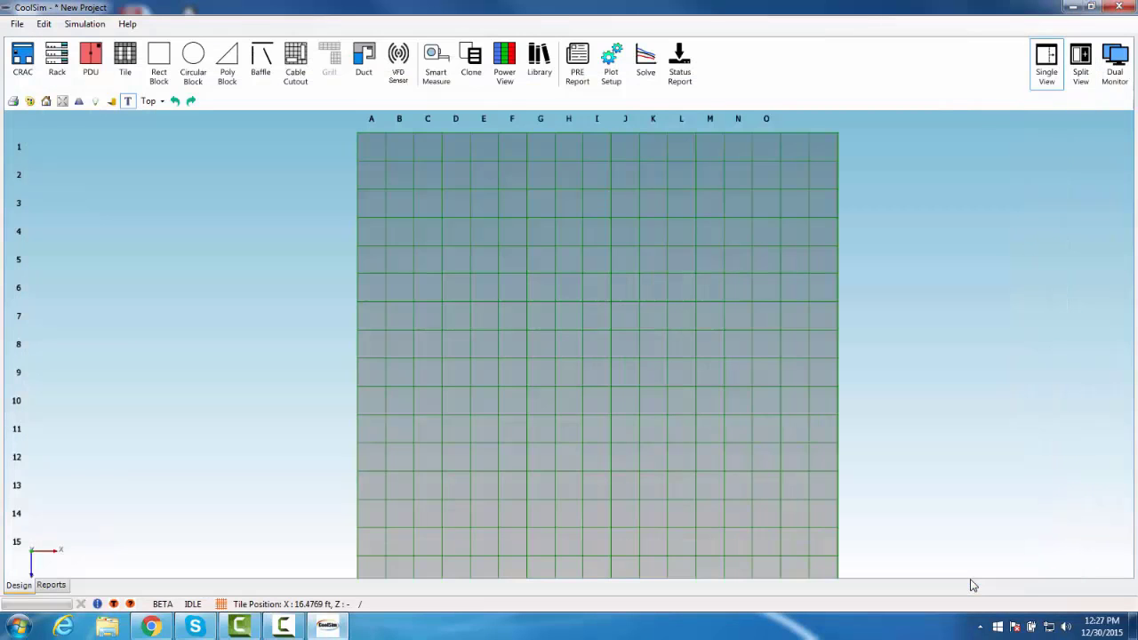